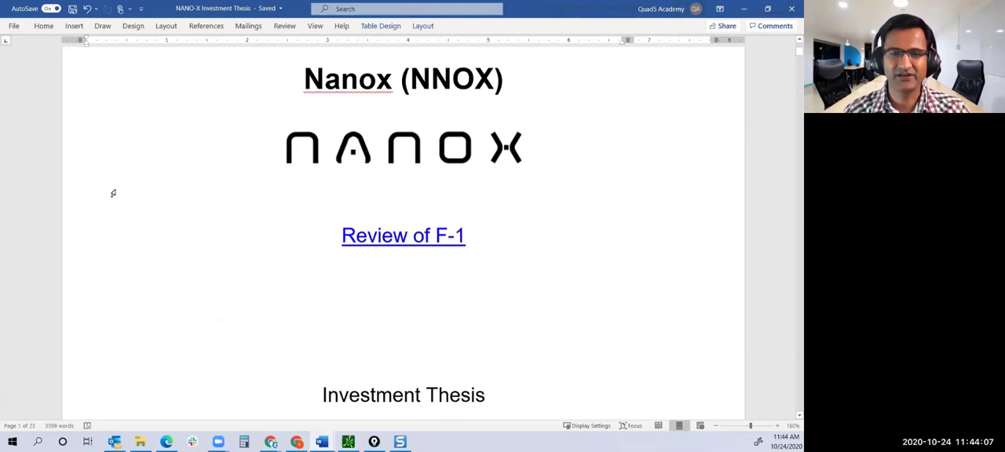
- Scroll down from the Nanox title page until the Updates heading and bullet list appear
scroll(down, 3)
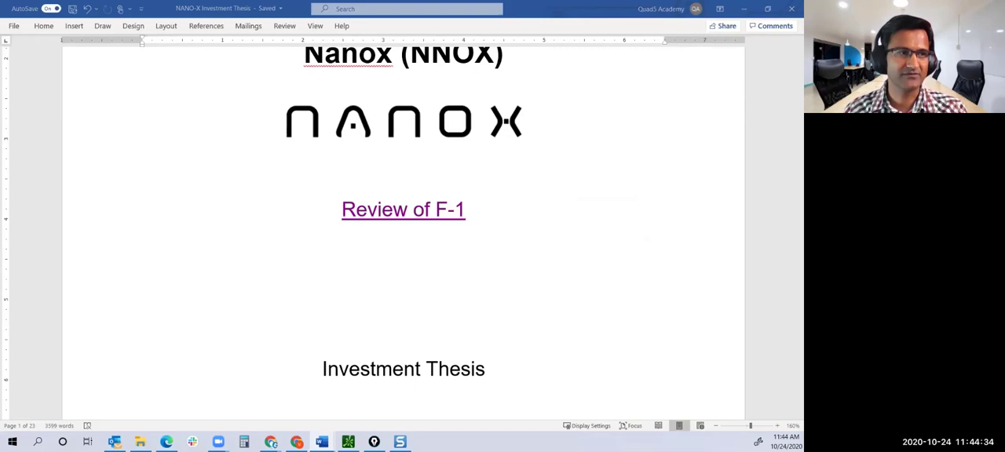
scroll(down, 3)
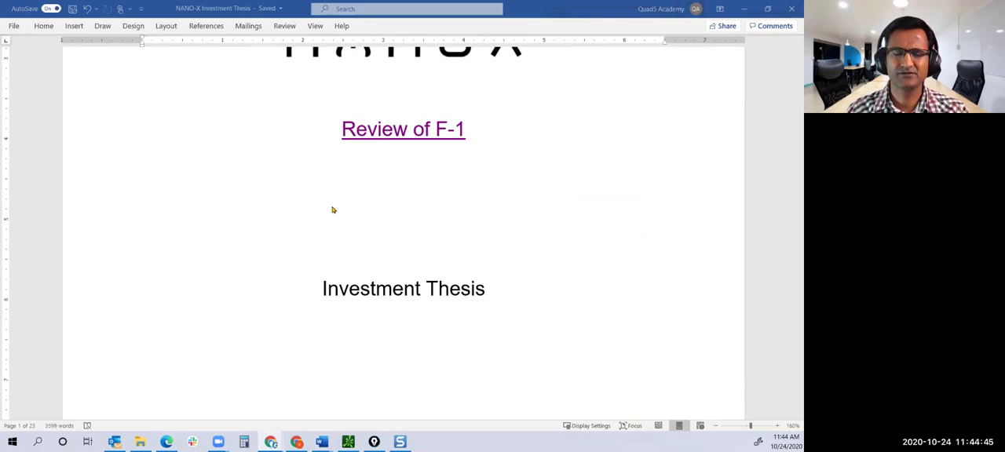
scroll(down, 3)
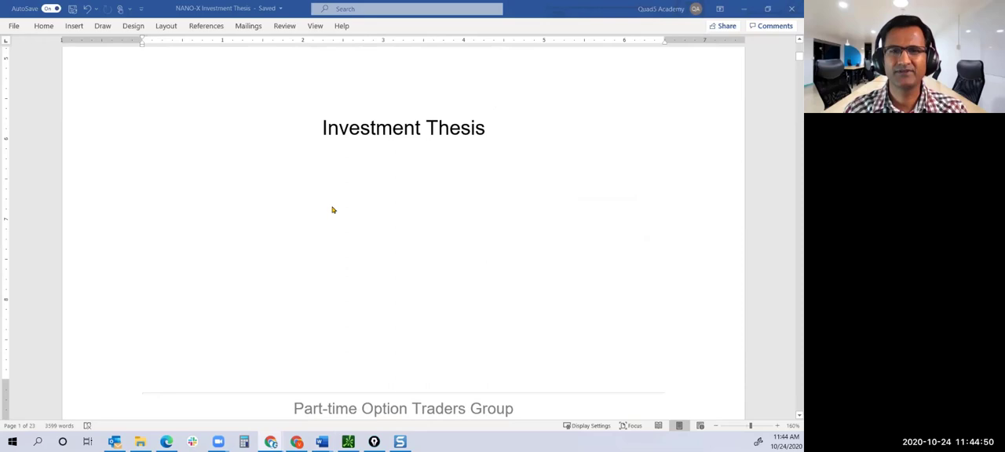
mouse_move(326, 198)
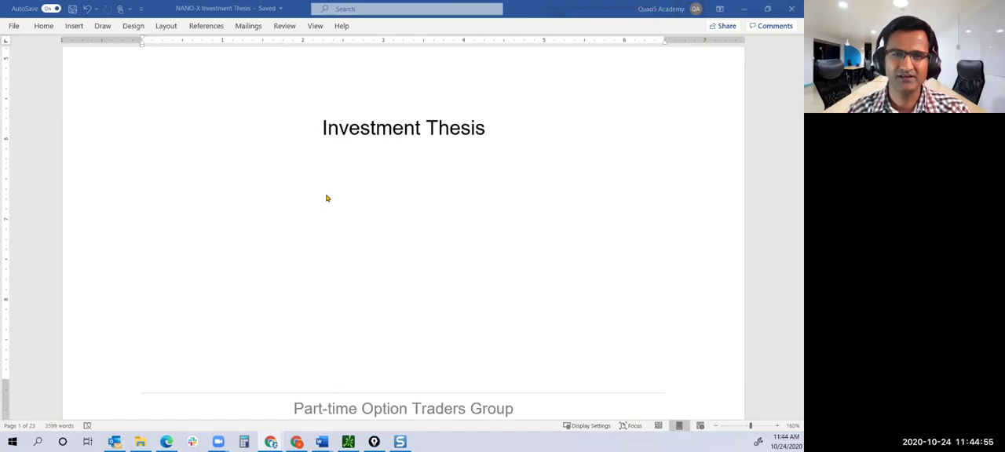
scroll(down, 3)
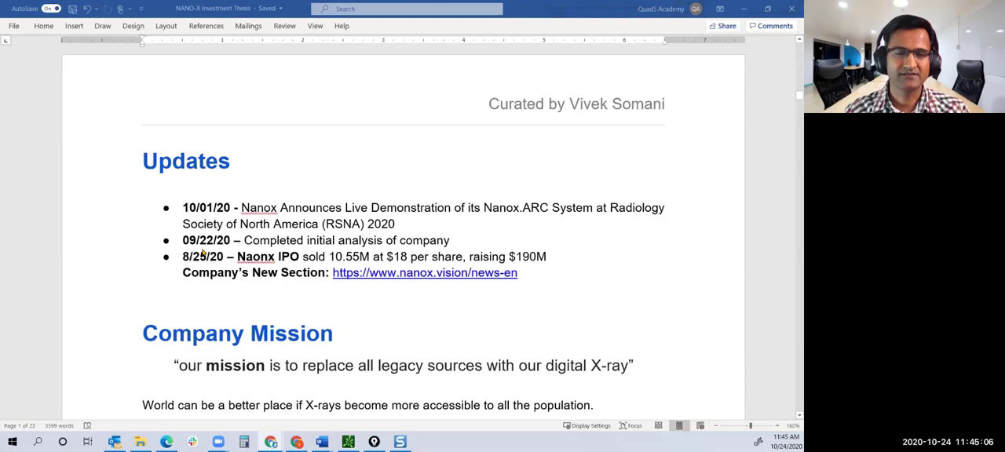
- Highlight a line in the Company Mission section while reading it
drag(183, 258, 546, 257)
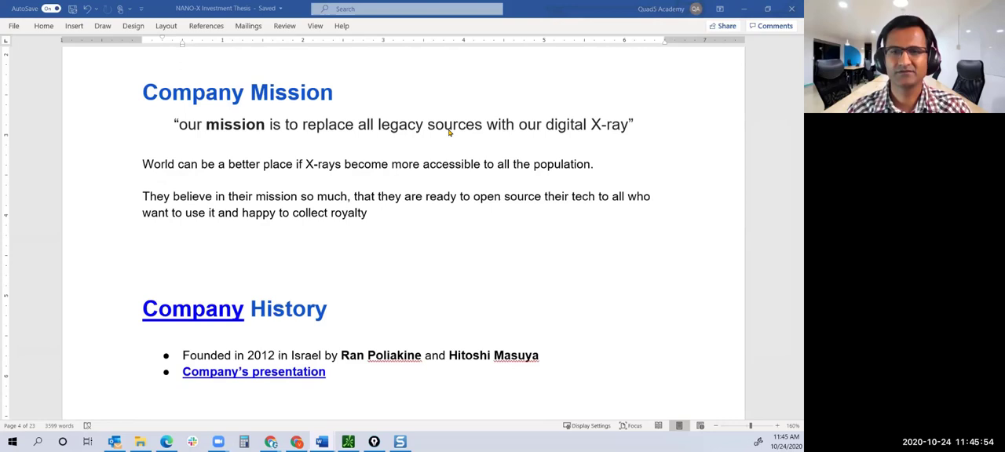
mouse_move(427, 144)
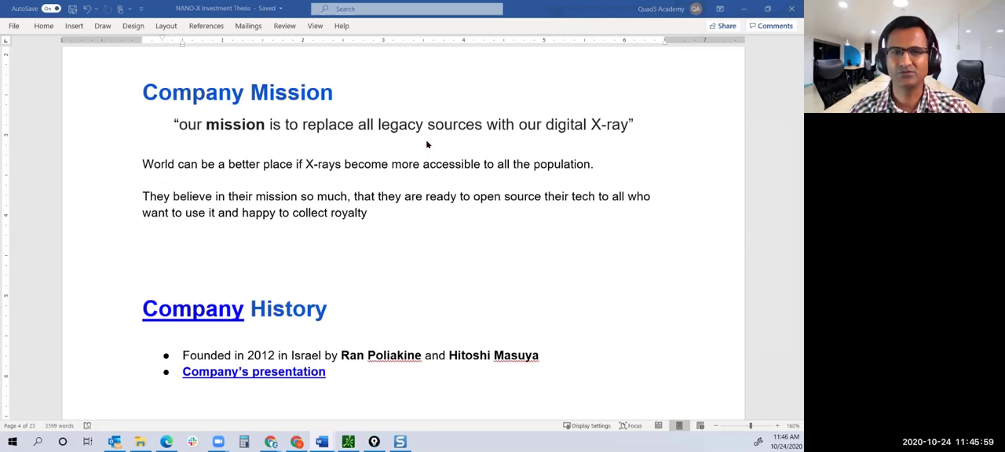
drag(141, 163, 387, 163)
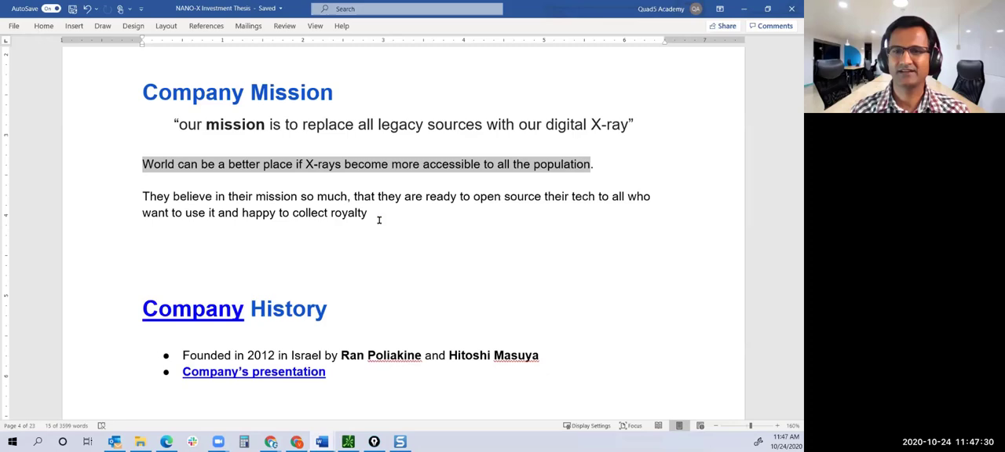
- Scroll down to the Company History and What's Wrong with Existing Solutions headings
scroll(down, 3)
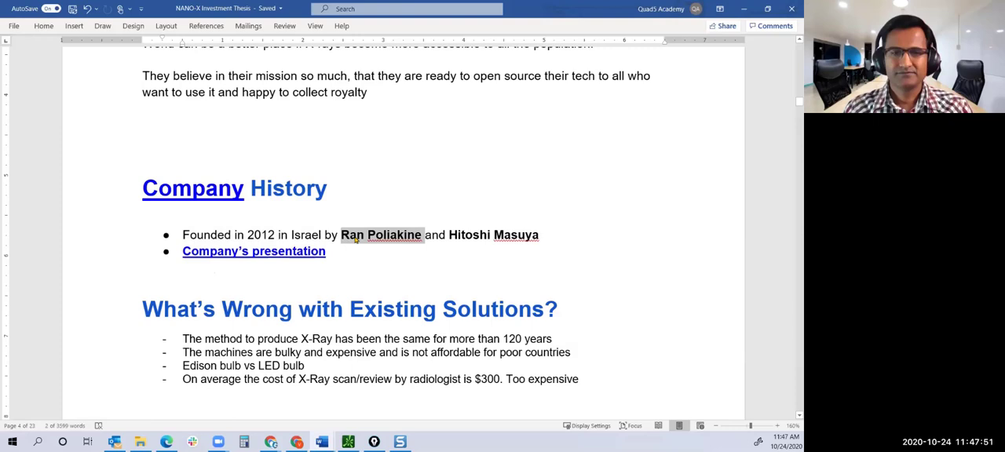
scroll(down, 3)
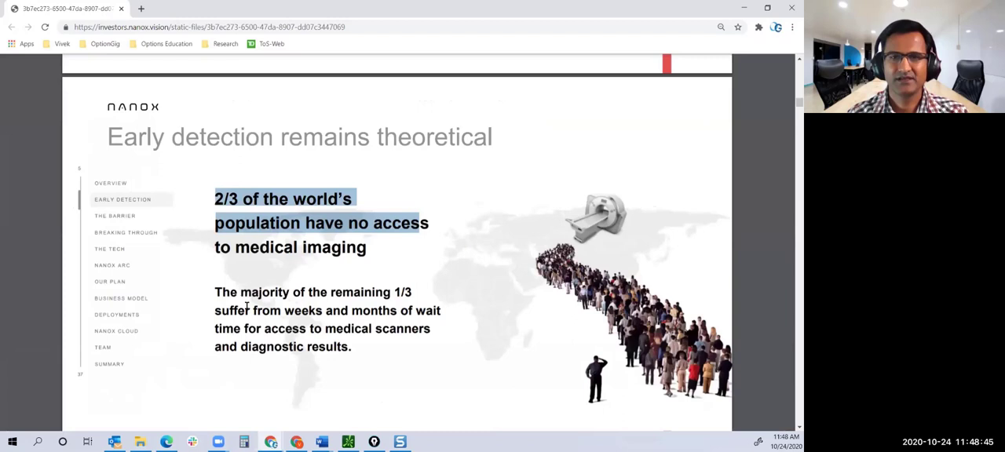
mouse_move(264, 300)
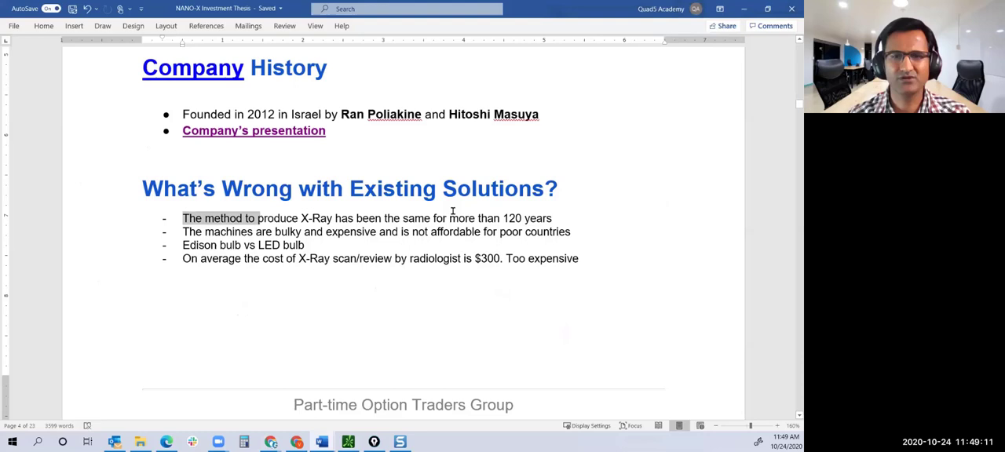
- Scroll to the What's Wrong with Existing Solutions section, highlighting lines including the $300 X-ray review cost
click(308, 245)
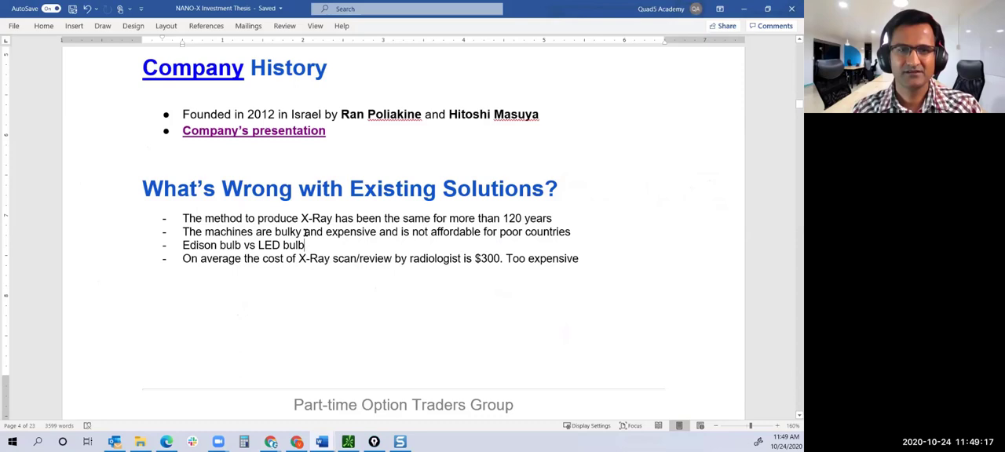
drag(204, 219, 551, 218)
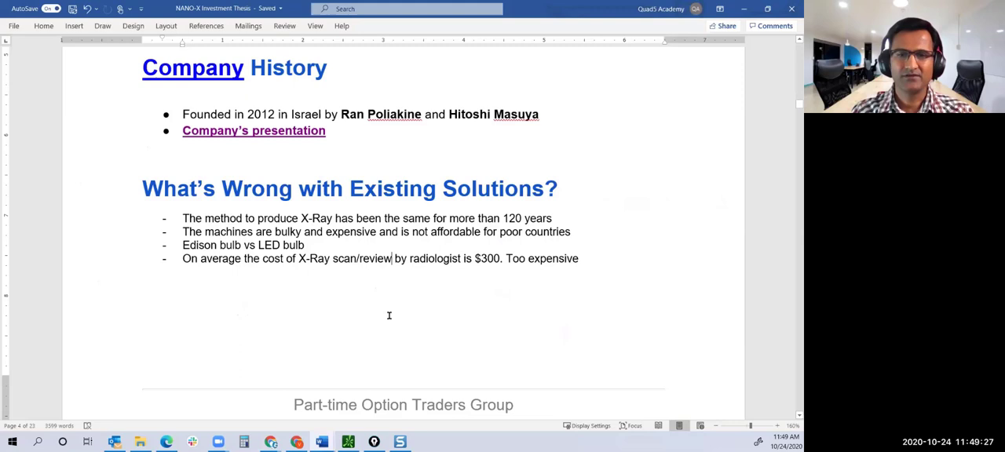
scroll(down, 3)
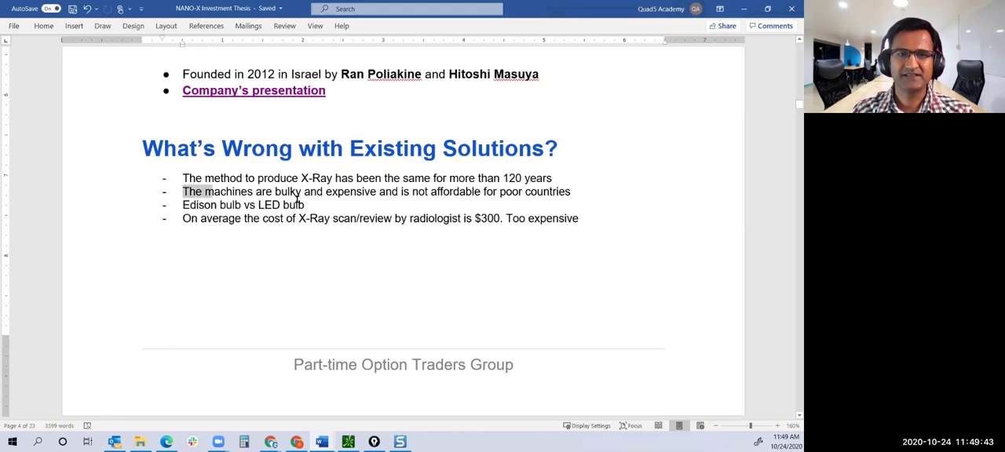
drag(182, 192, 572, 191)
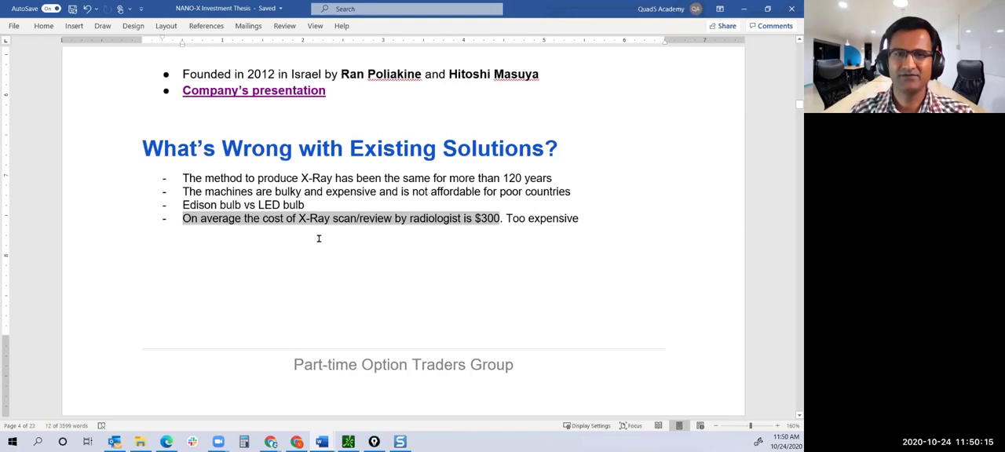
- Scroll down to the Business Case section on field emission X-rays
scroll(down, 3)
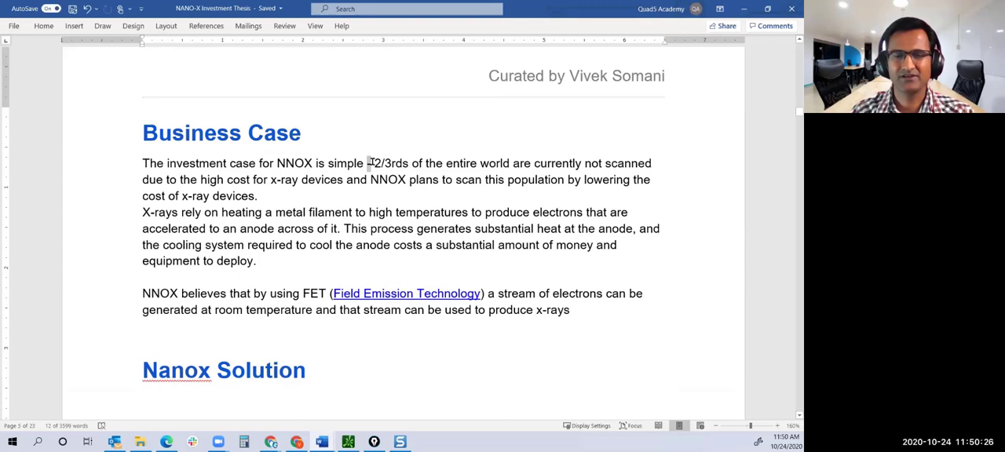
scroll(down, 3)
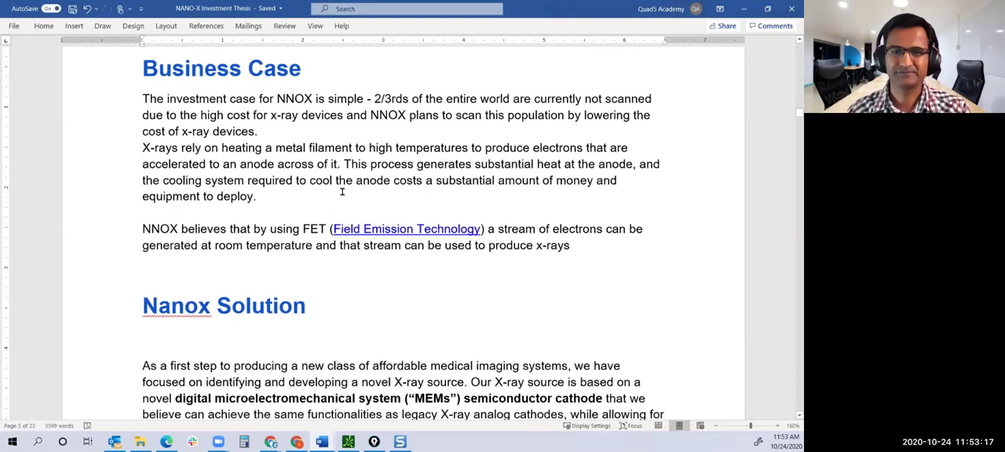
- Scroll through the ARC versus CT scanner weight and cost comparison to the end of the Nanox Solution section
scroll(down, 3)
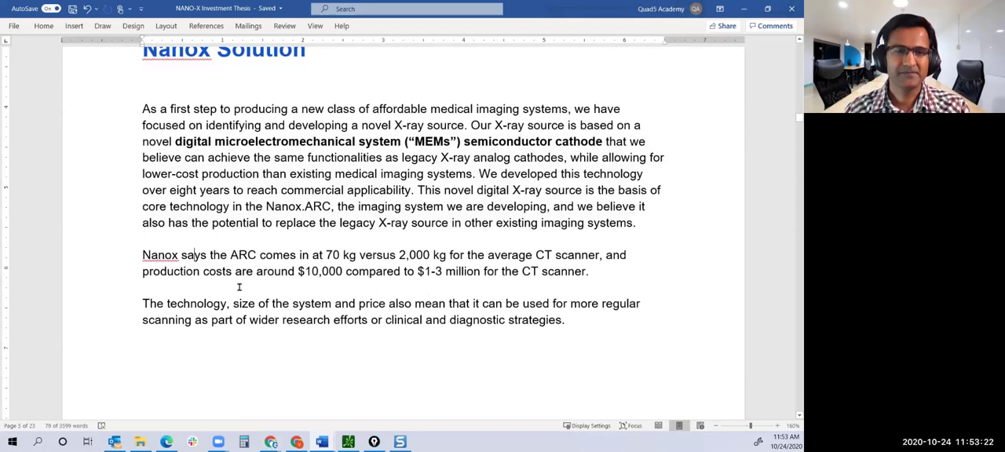
drag(326, 255, 359, 254)
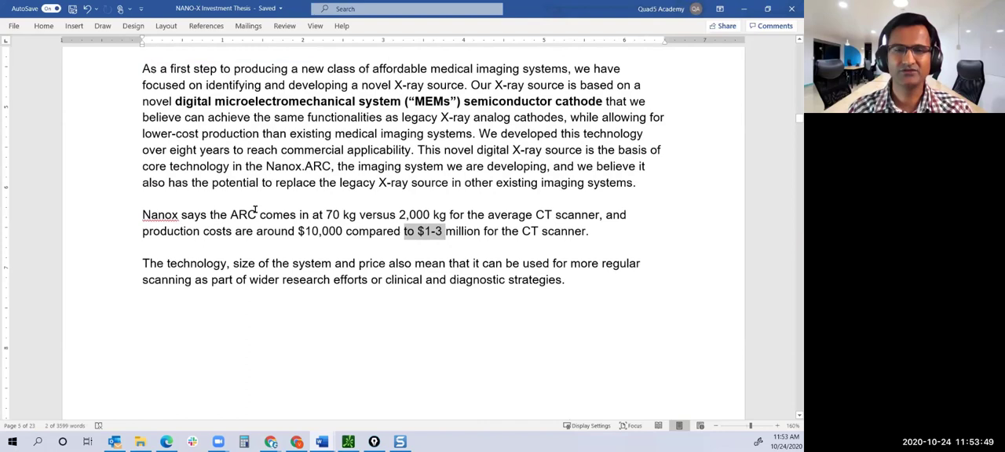
scroll(down, 3)
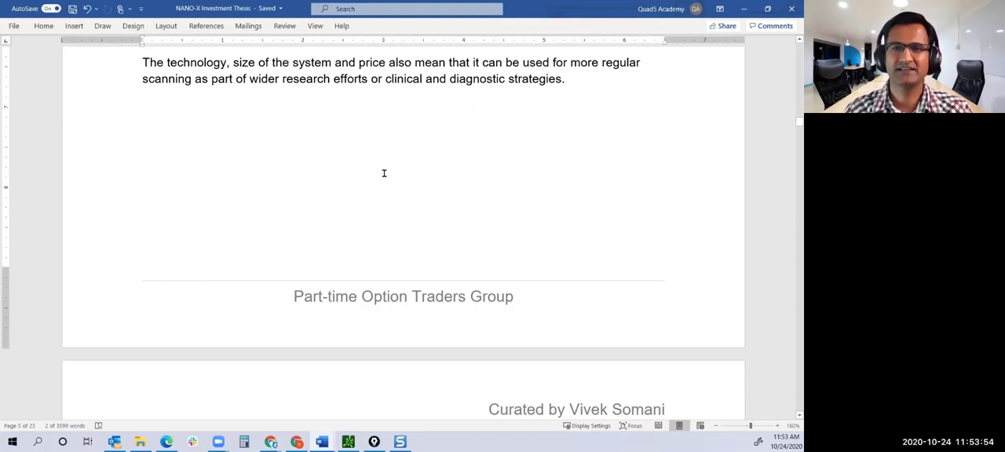
- Scroll past the Traditional systems vs Nanox.ARC image to the Nanox.CLOUD services page
scroll(down, 3)
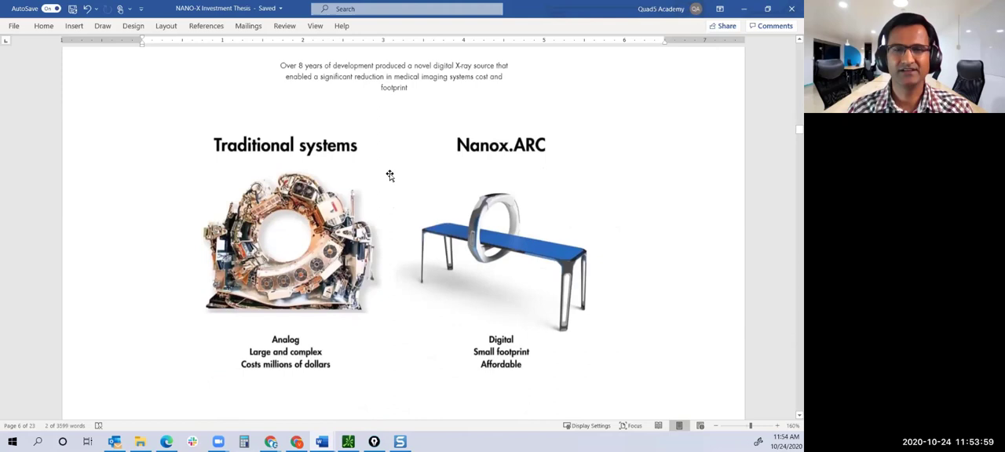
scroll(down, 3)
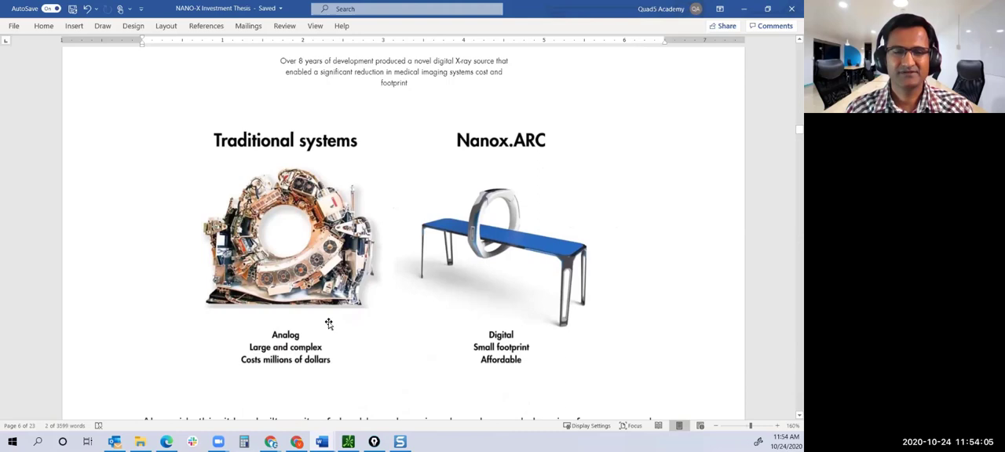
mouse_move(583, 205)
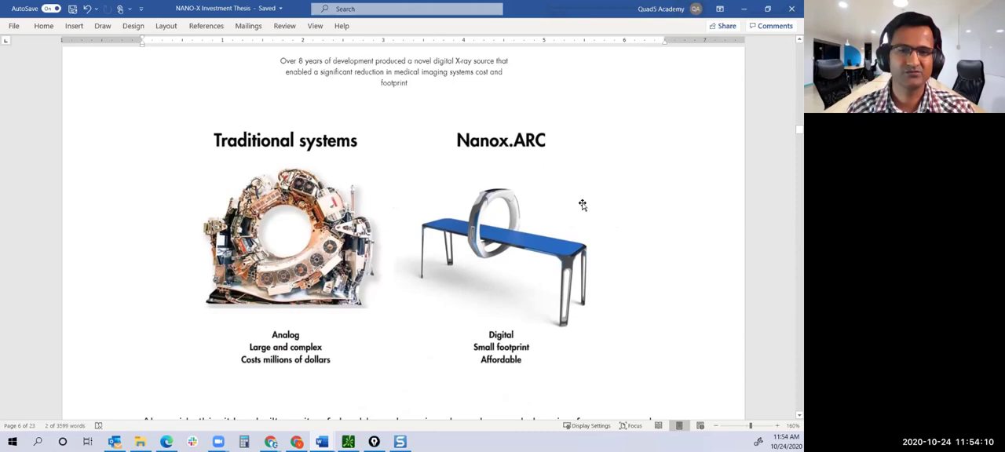
scroll(down, 3)
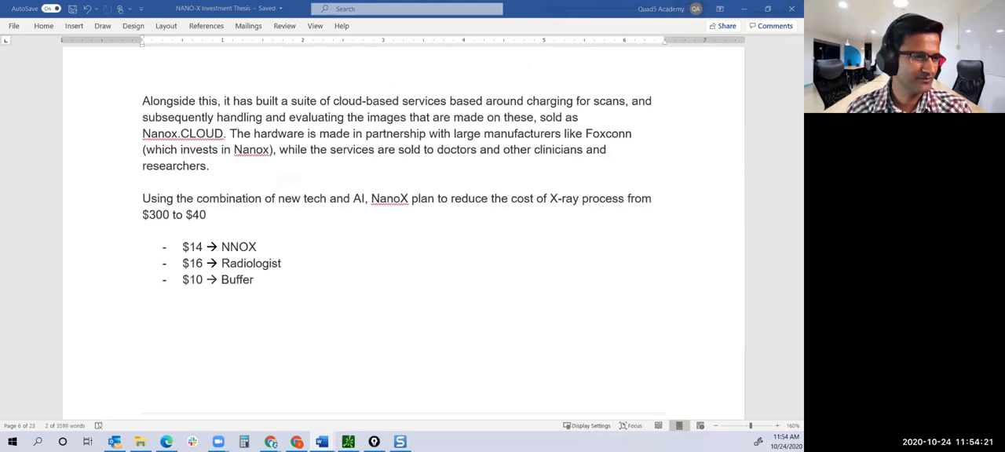
mouse_move(395, 223)
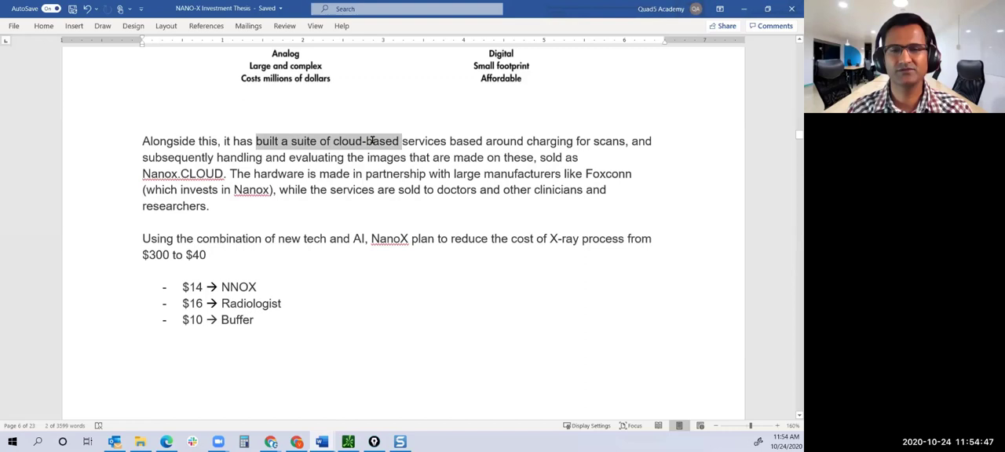
- Highlight the phrase about Nanox.CLOUD cloud-based services before the Foxconn sentence
drag(399, 141, 625, 141)
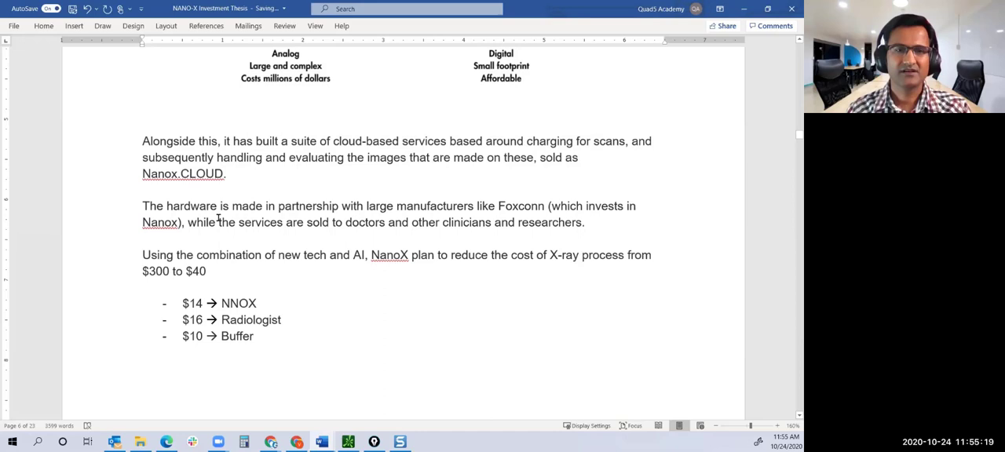
double_click(521, 206)
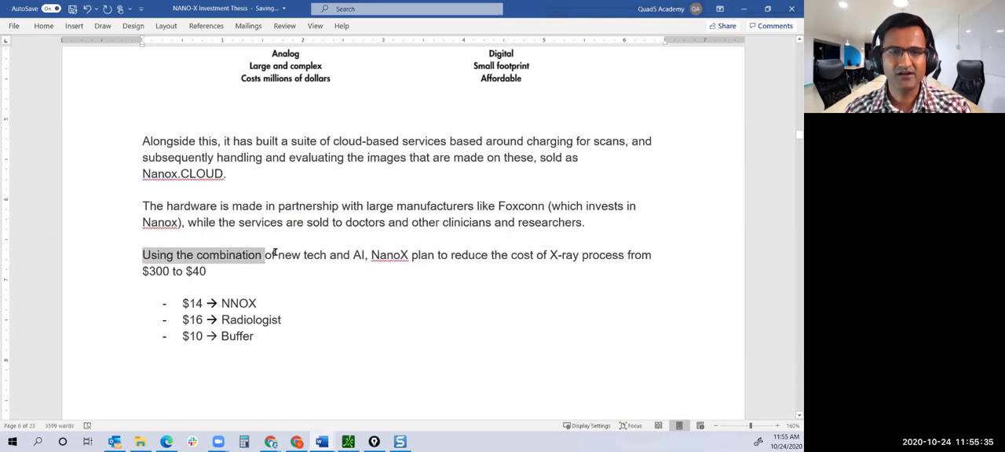
double_click(358, 254)
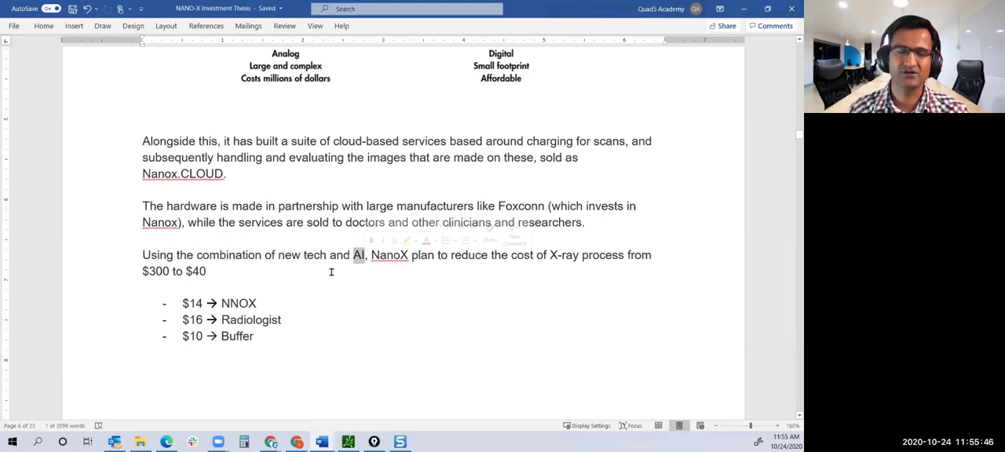
drag(370, 254, 644, 255)
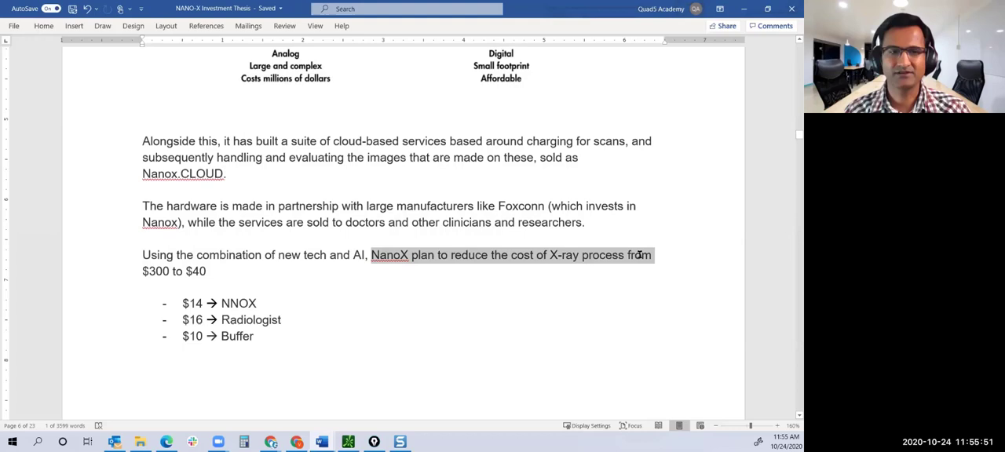
click(282, 271)
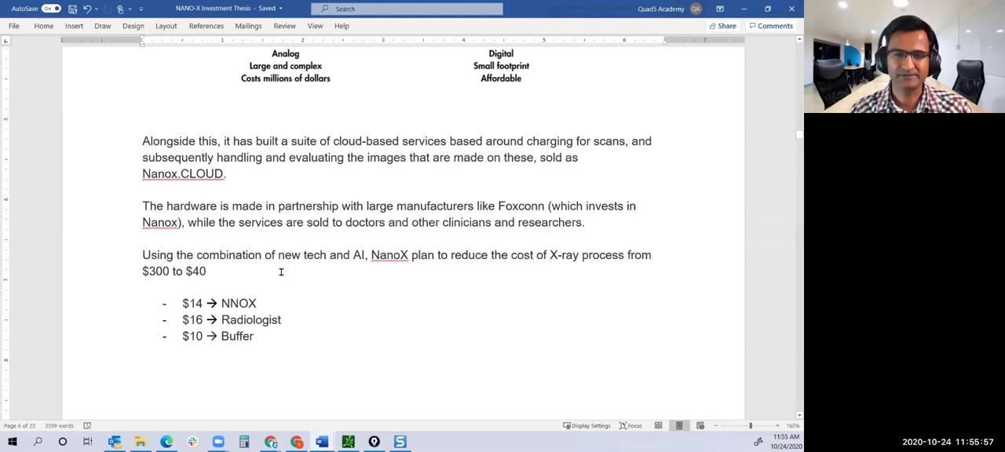
scroll(down, 3)
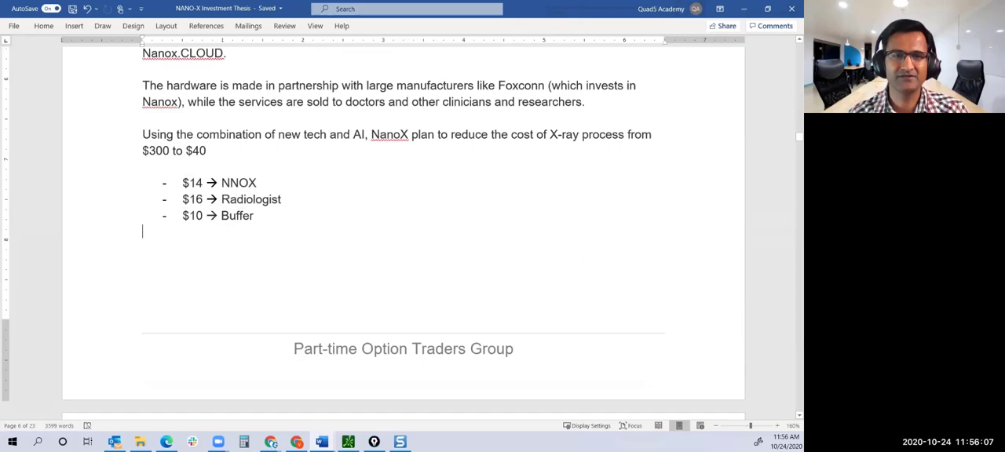
- Highlight the services excluded from the Total Addressable Market estimate, then scroll on to Company's Moat
scroll(down, 3)
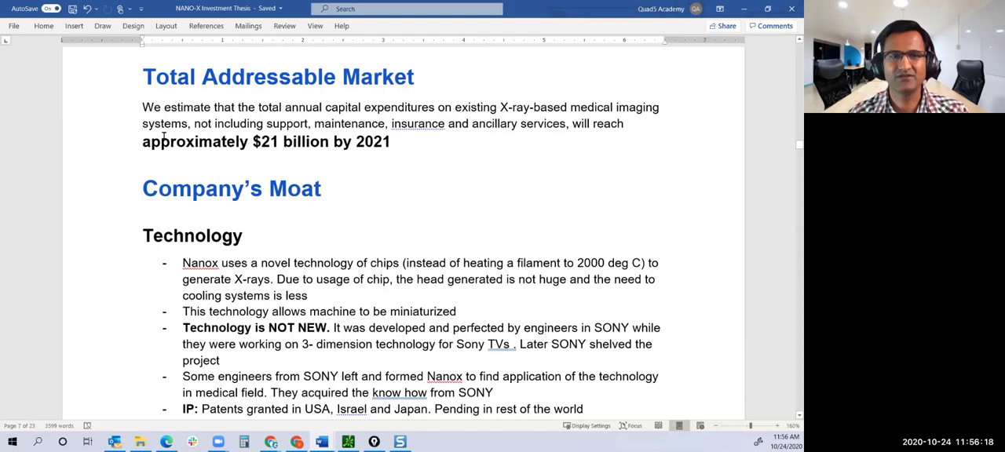
drag(267, 123, 567, 122)
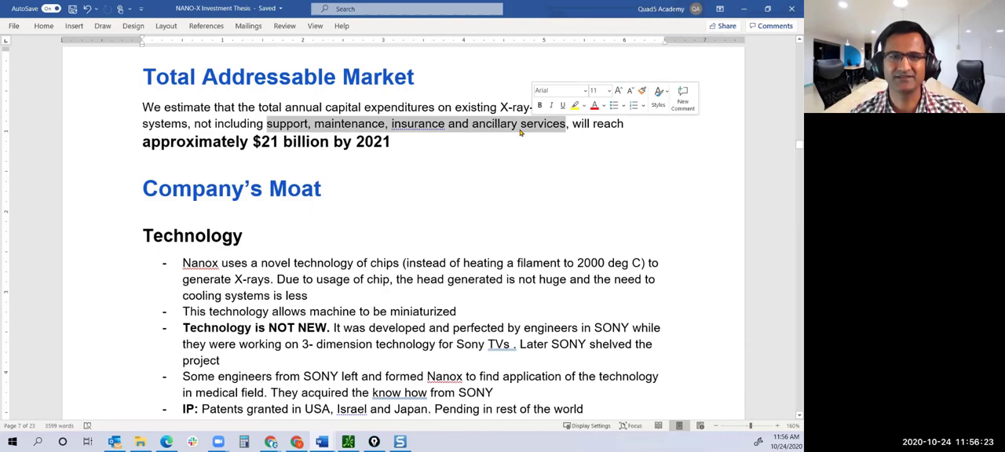
scroll(down, 3)
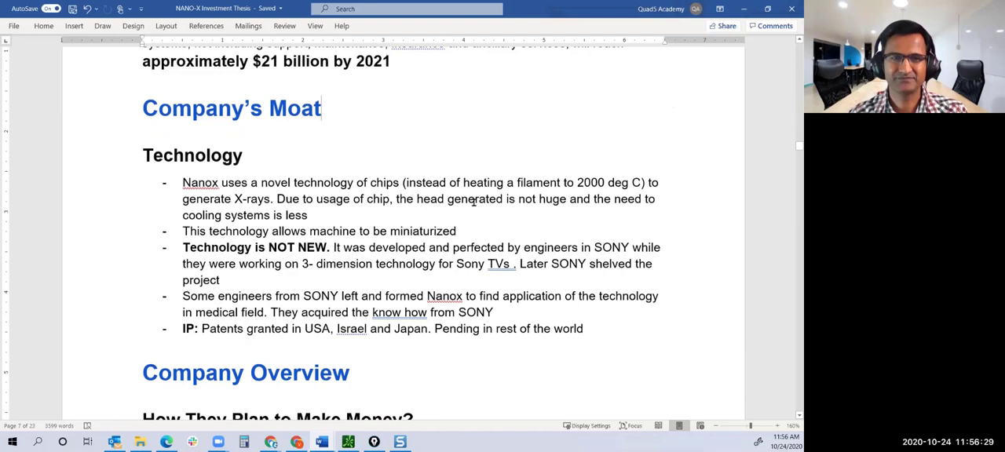
scroll(down, 3)
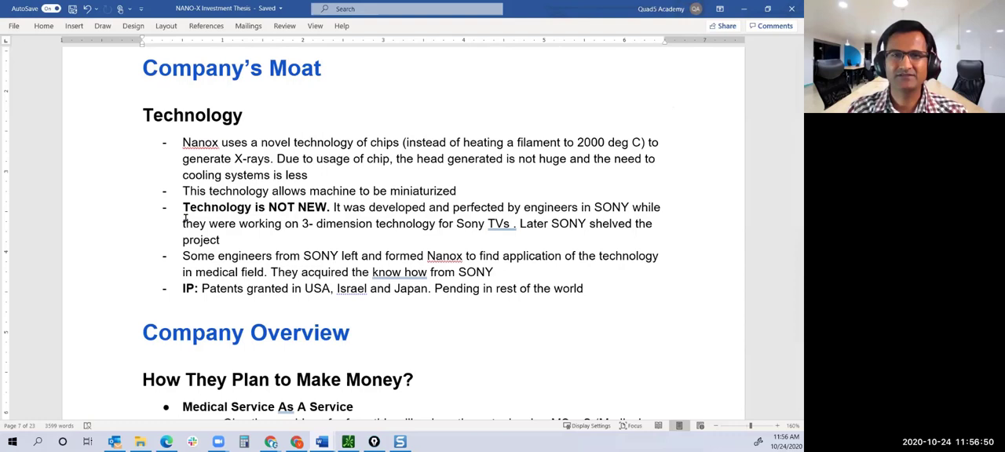
mouse_move(171, 223)
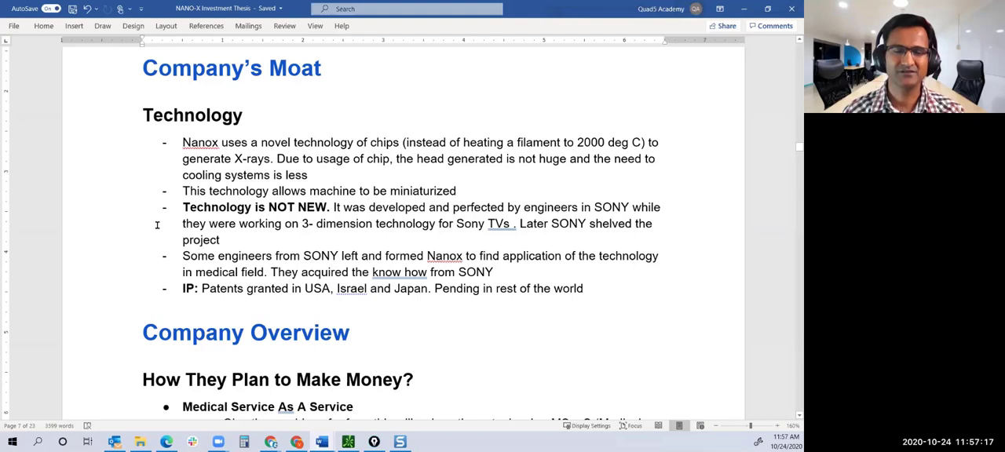
scroll(up, 3)
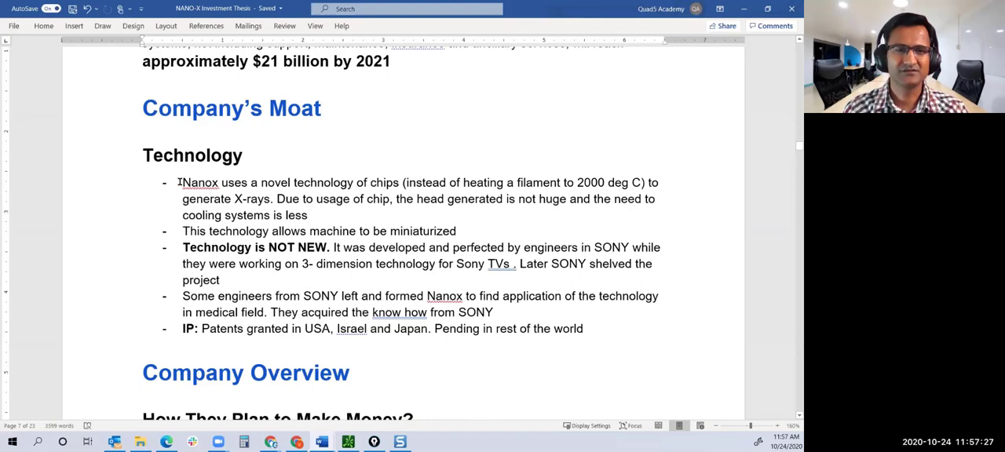
double_click(200, 182)
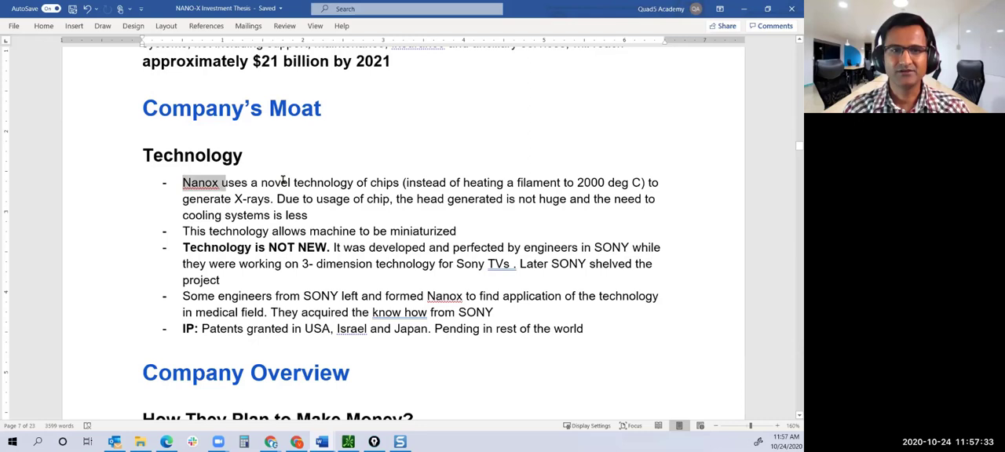
drag(405, 183, 563, 182)
text(t)
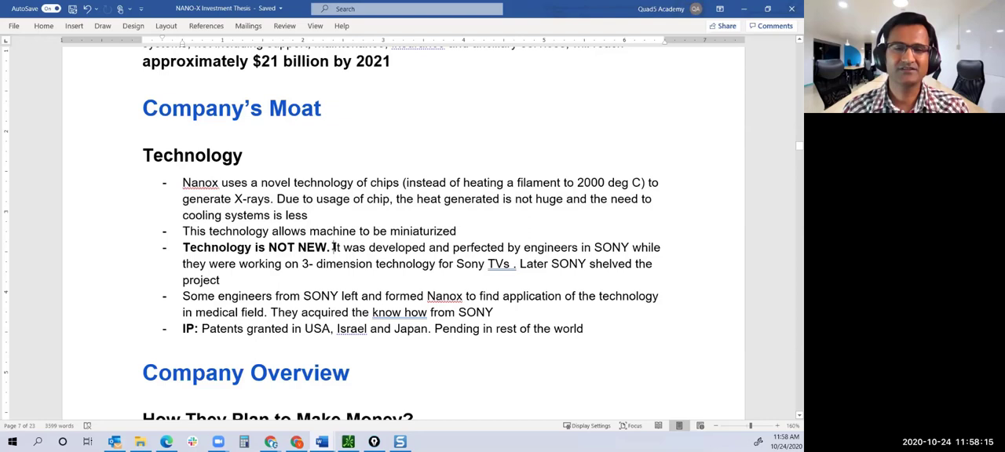
drag(333, 248, 430, 248)
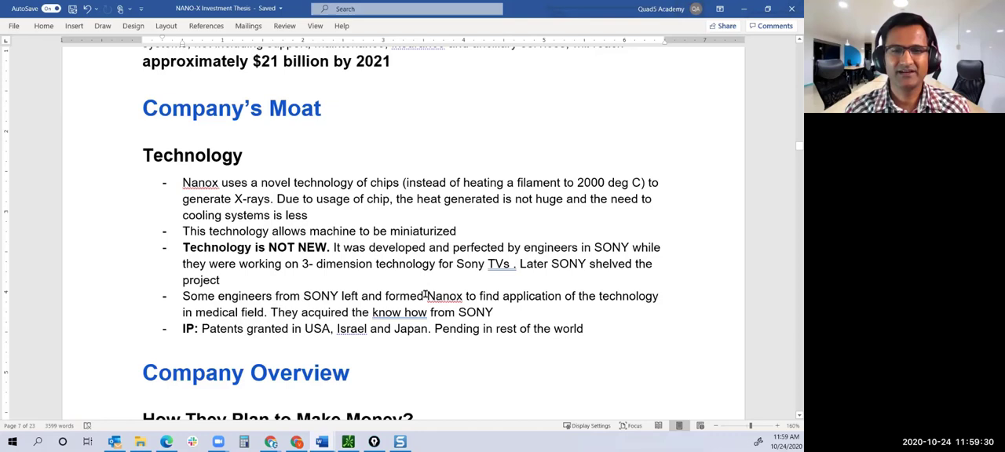
drag(428, 295, 494, 313)
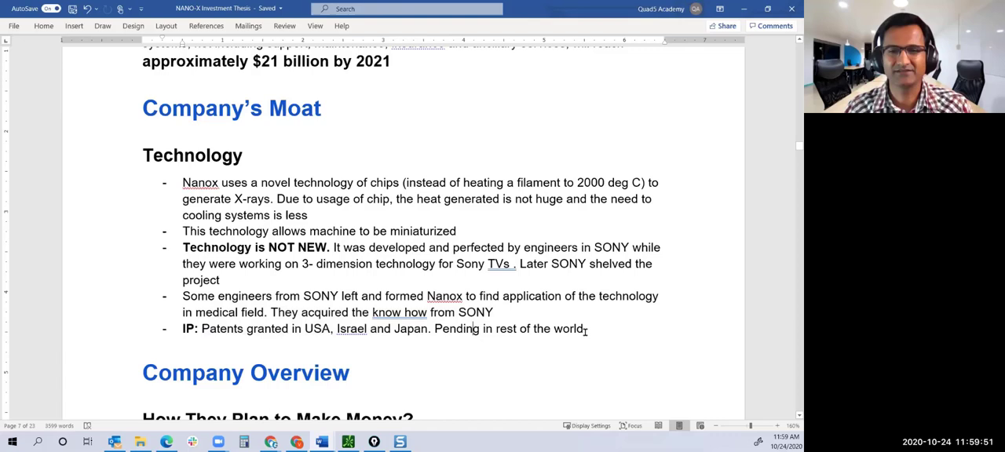
drag(182, 182, 583, 329)
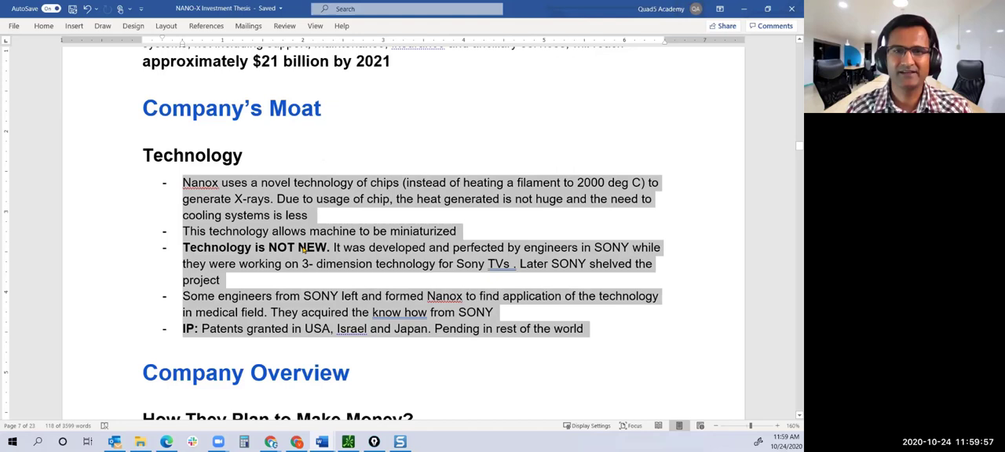
click(343, 267)
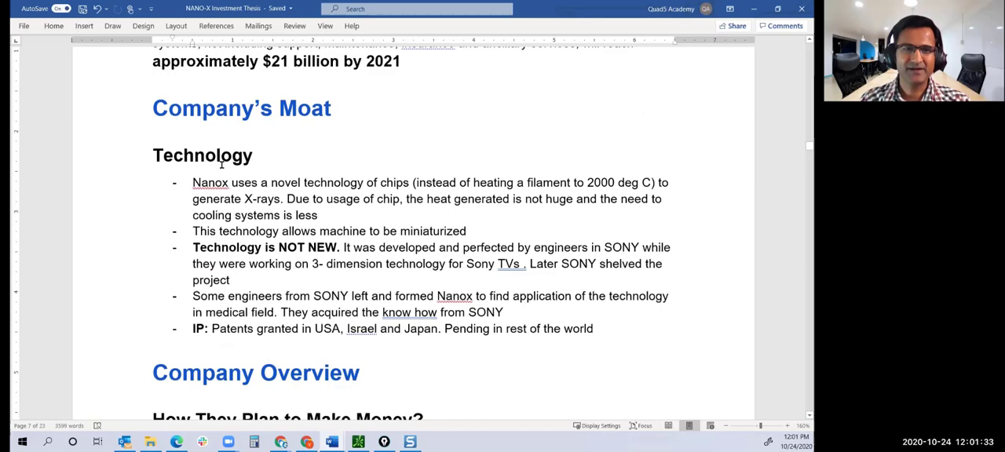
- Scroll to How They Plan to Make Money and highlight its revenue bullets one by one
scroll(down, 3)
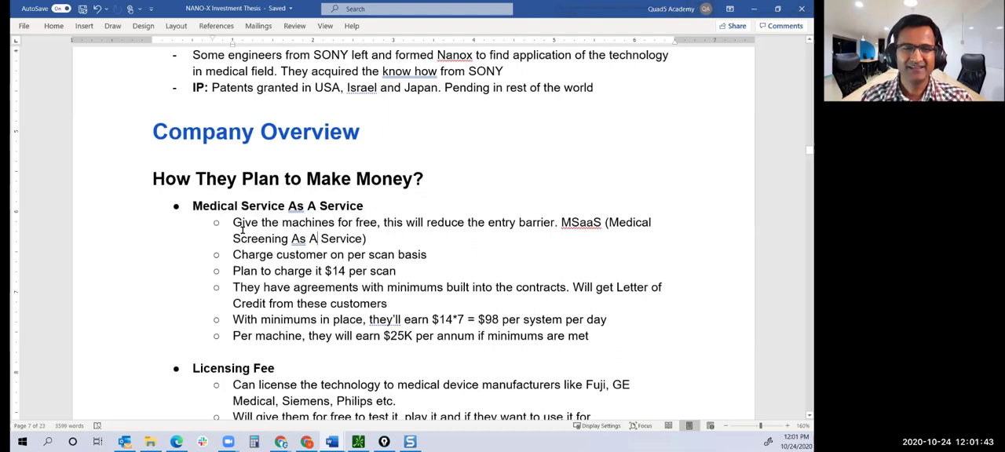
drag(232, 223, 556, 223)
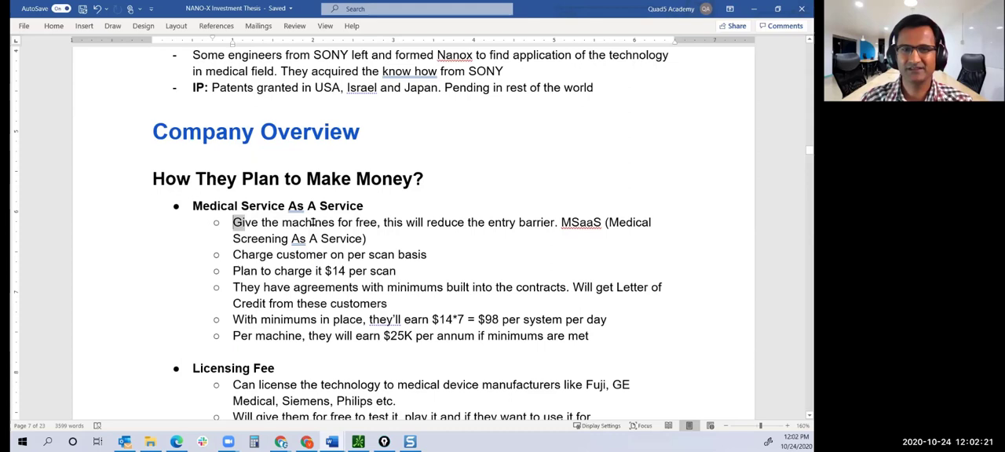
drag(232, 223, 377, 223)
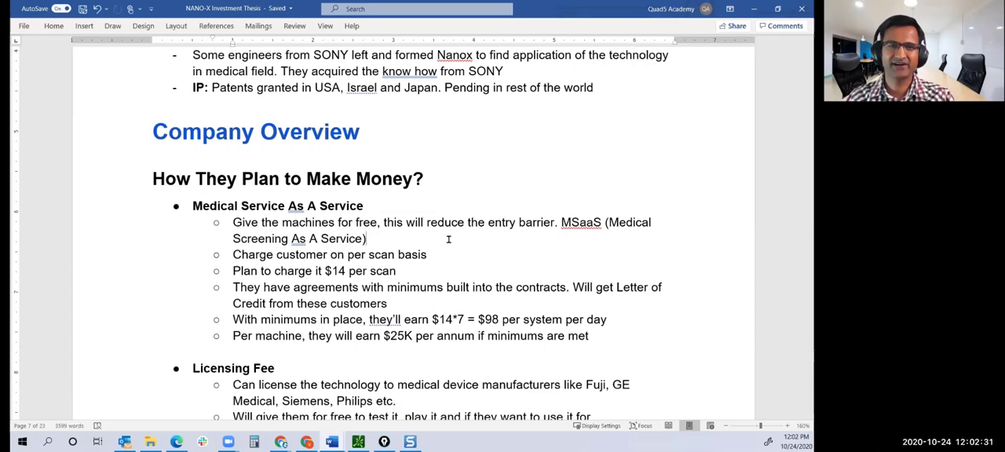
drag(233, 223, 368, 238)
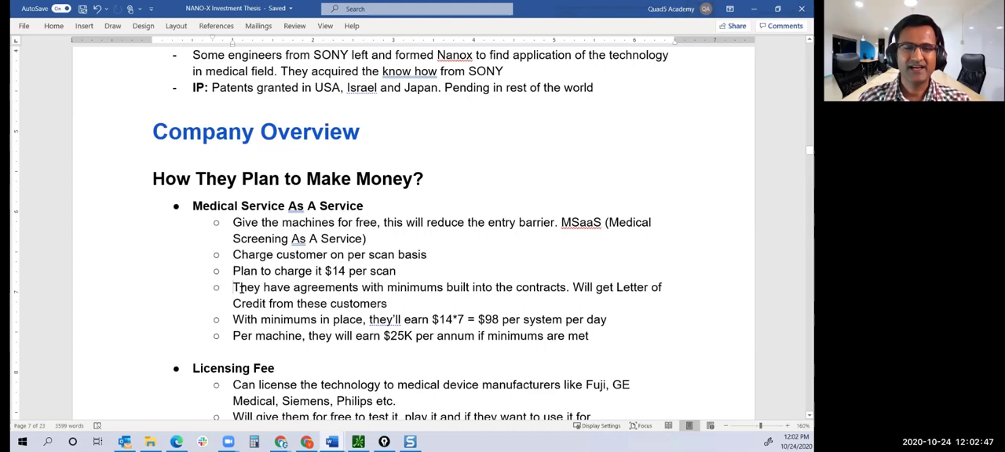
drag(232, 286, 567, 285)
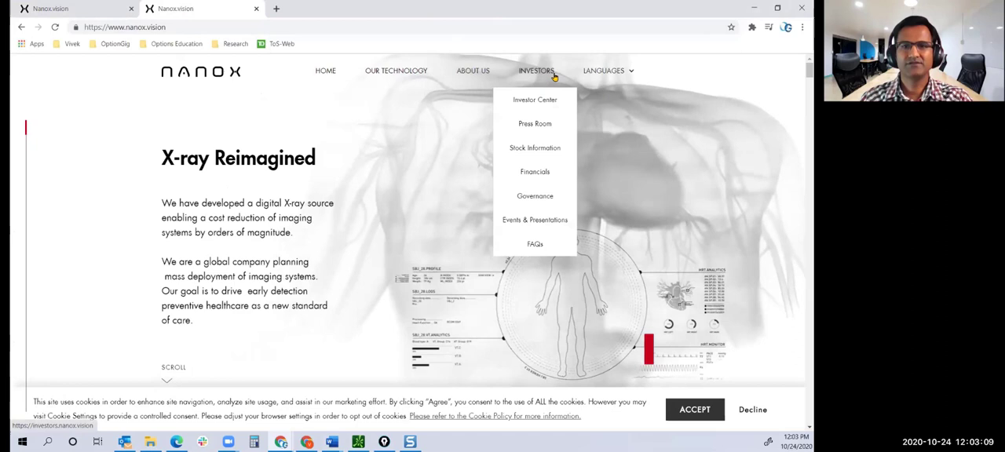
- Browse the Nanox press room's 2020 releases, including the Russia/Belarus and Promedica Bioelectronics agreements
click(534, 122)
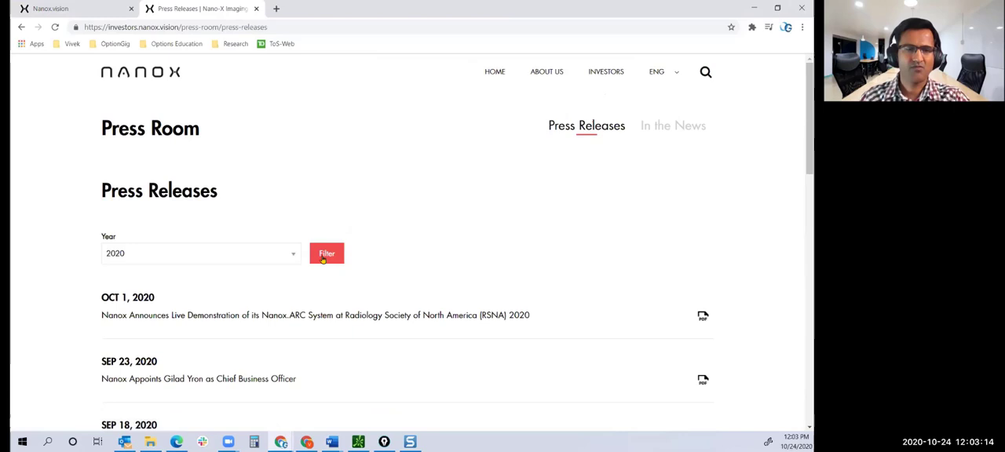
scroll(down, 3)
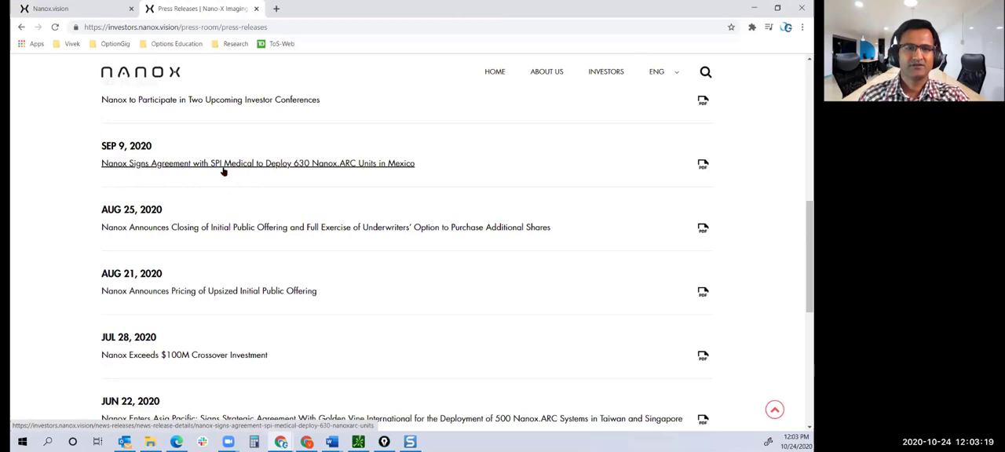
scroll(down, 3)
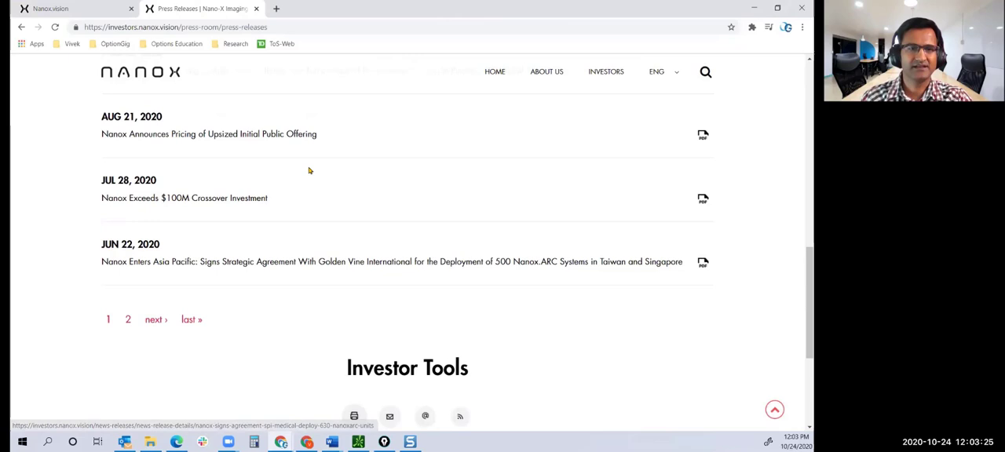
mouse_move(398, 265)
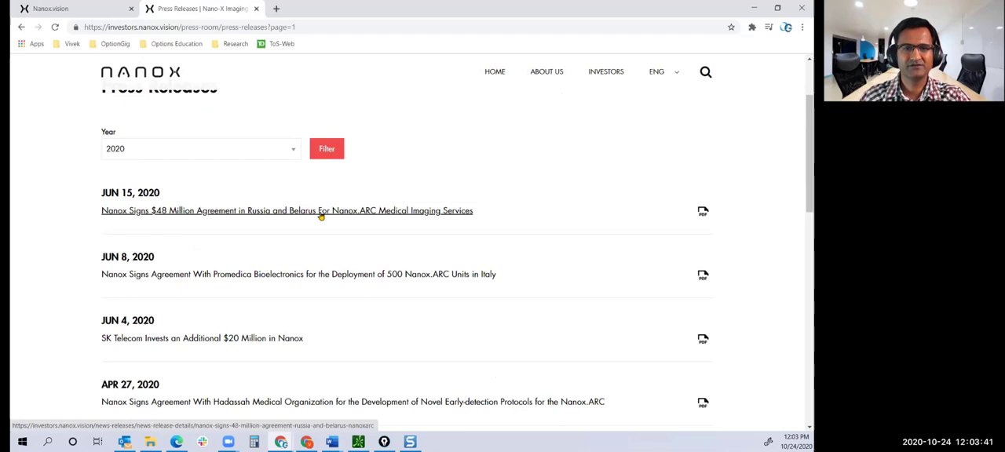
scroll(down, 3)
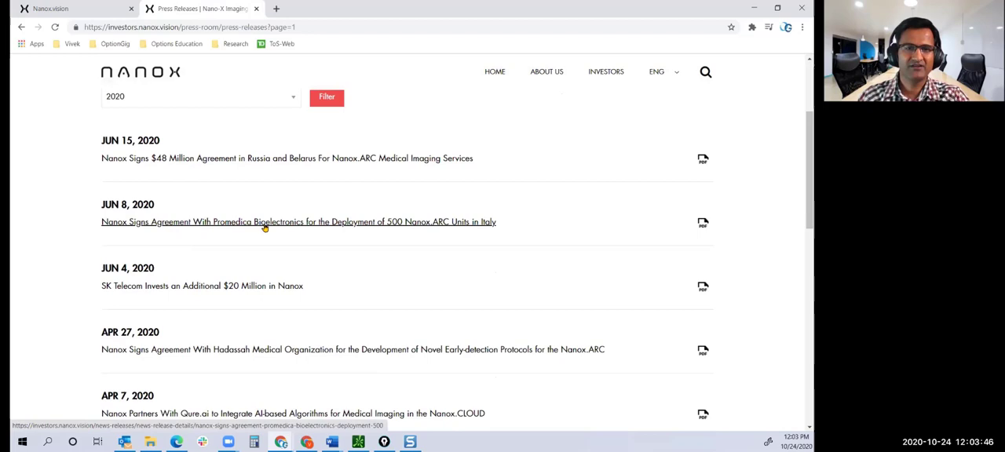
scroll(down, 3)
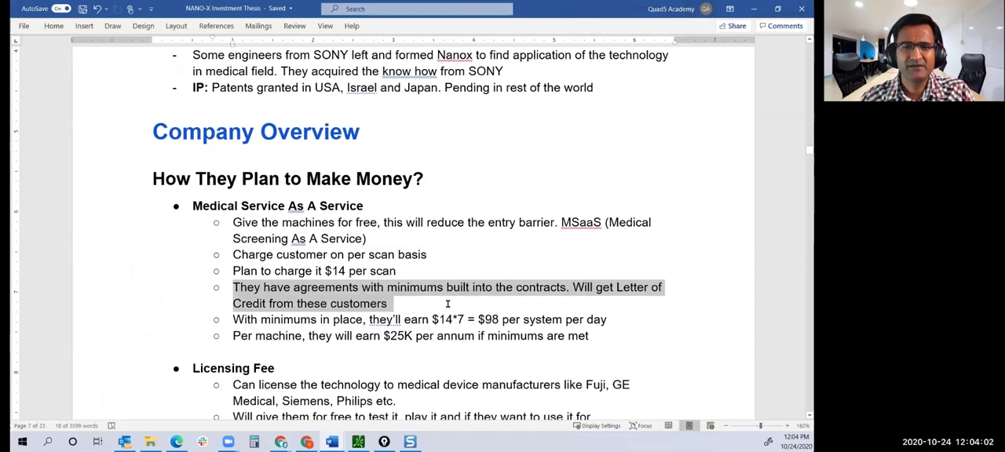
- Scroll to the Medical Service As A Service bullets and highlight a phrase there
scroll(down, 3)
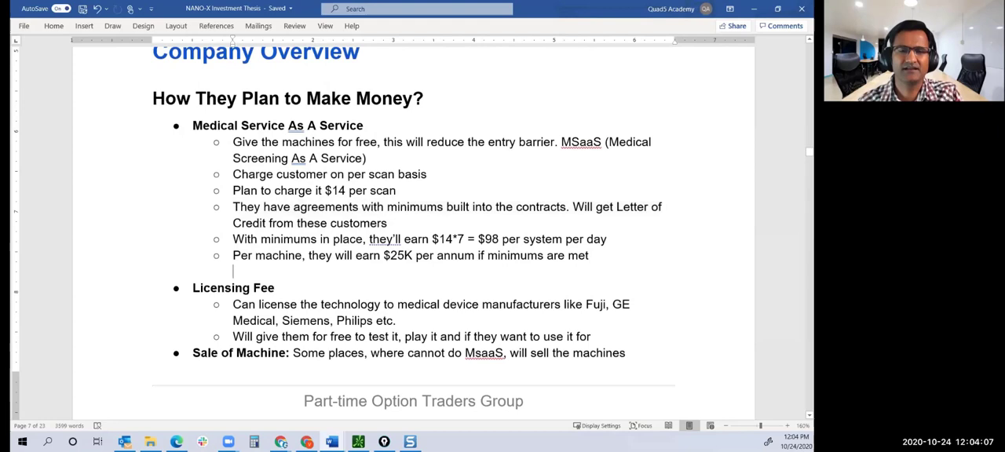
drag(232, 207, 373, 223)
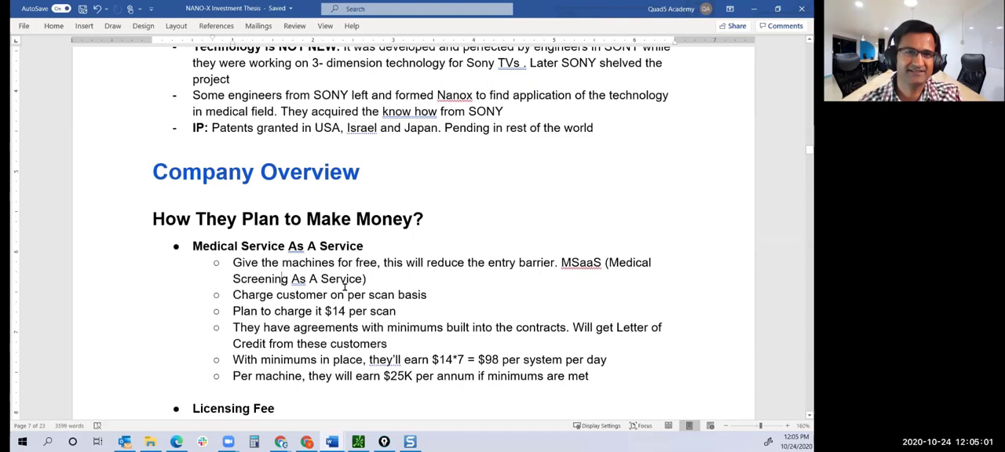
scroll(down, 3)
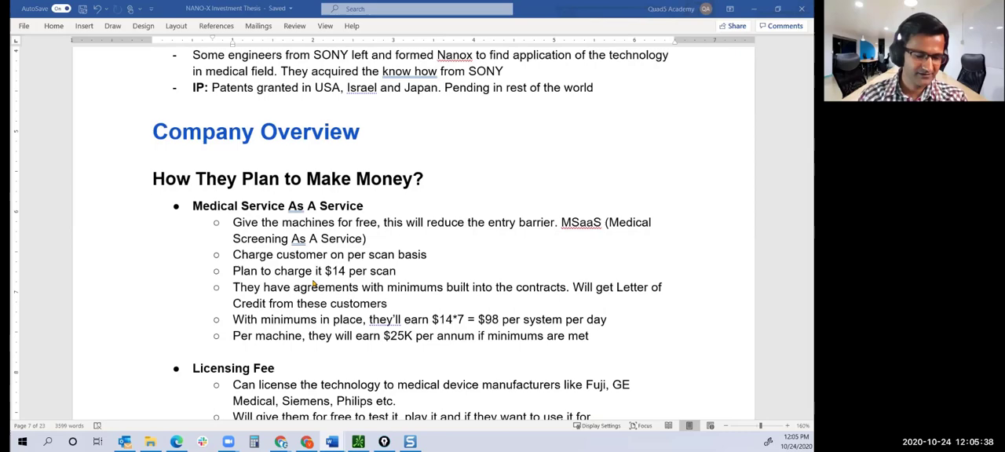
- Scroll down past Partnerships to the Management page with the team profiles
scroll(down, 3)
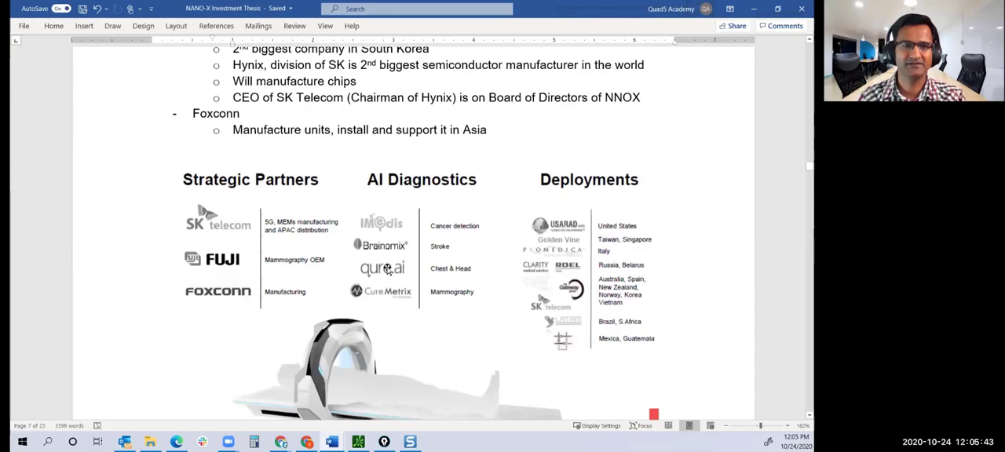
scroll(down, 3)
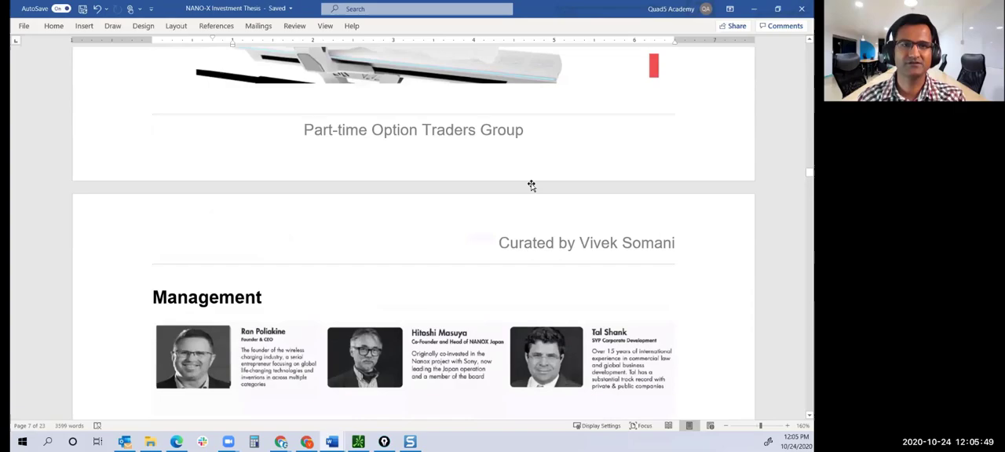
scroll(down, 3)
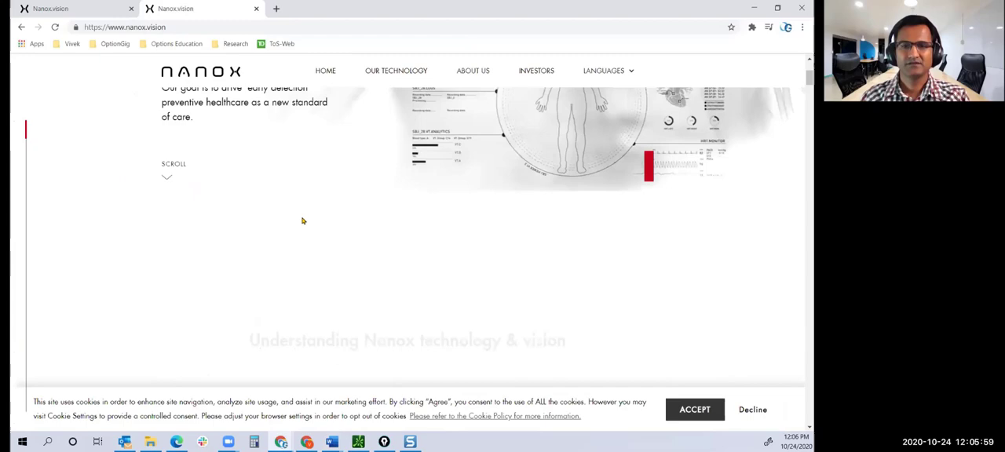
- Scroll the nanox.vision site down to the sample 2D X-ray images of a shoulder and hand
scroll(down, 3)
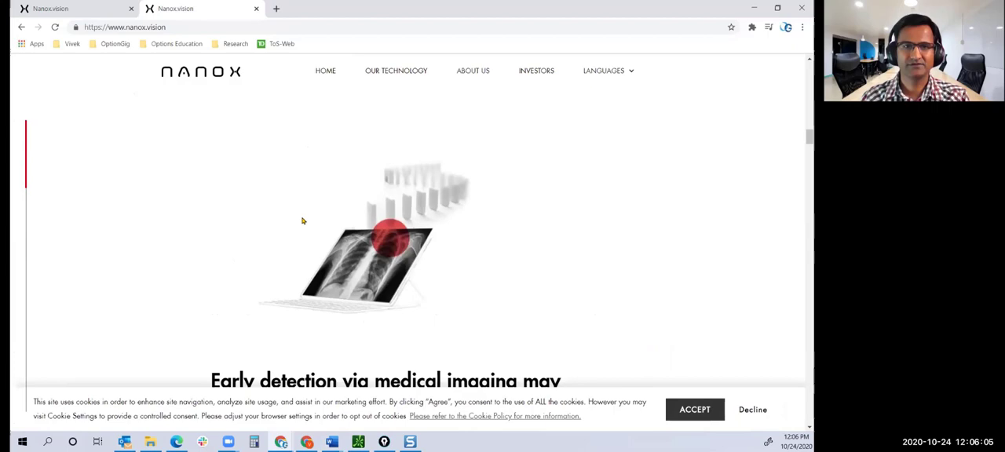
scroll(down, 3)
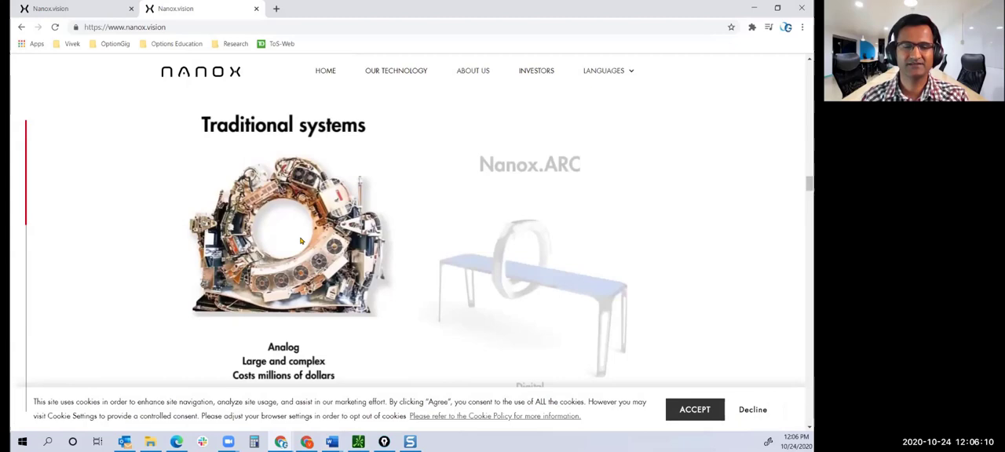
scroll(down, 3)
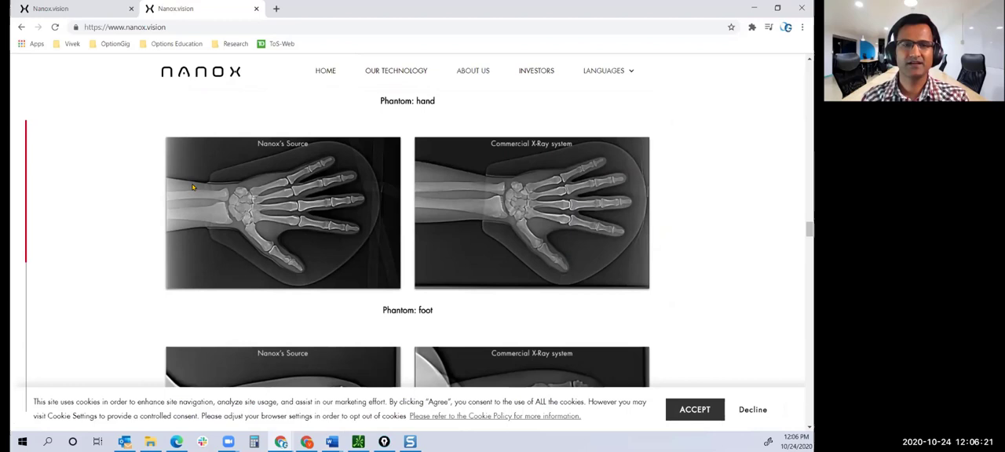
scroll(down, 3)
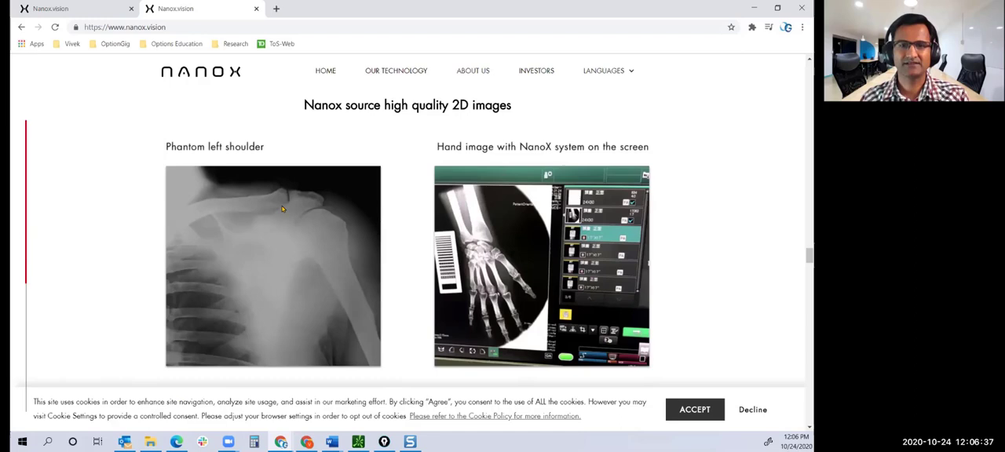
scroll(down, 3)
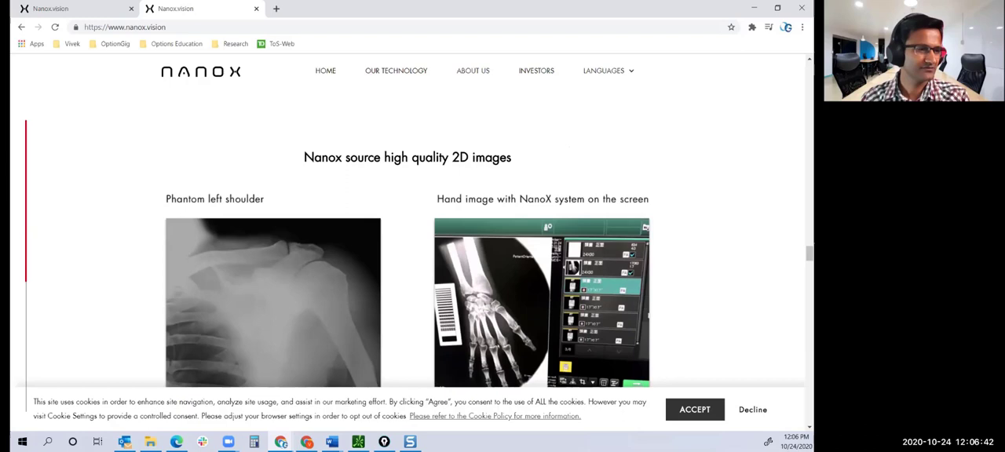
mouse_move(571, 191)
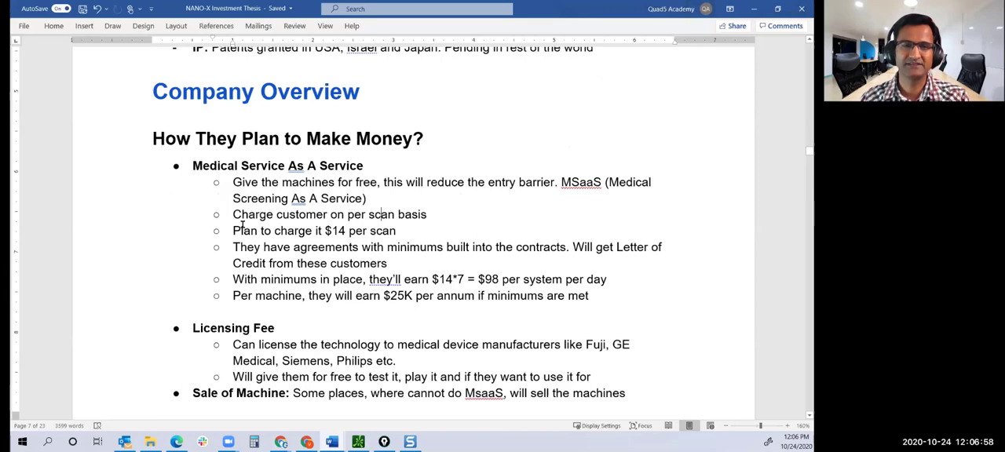
- Scroll through How They Plan to Make Money down to Partnerships listing SK Telecom and Foxconn
scroll(down, 3)
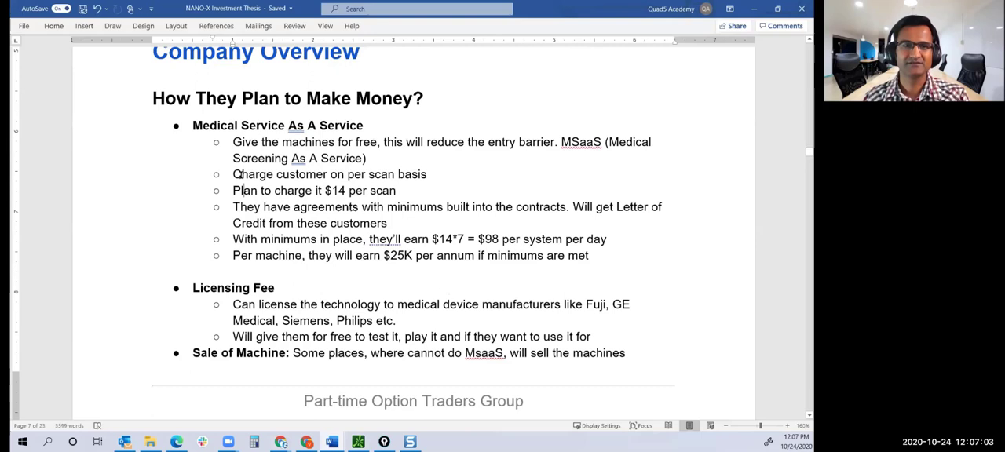
double_click(223, 289)
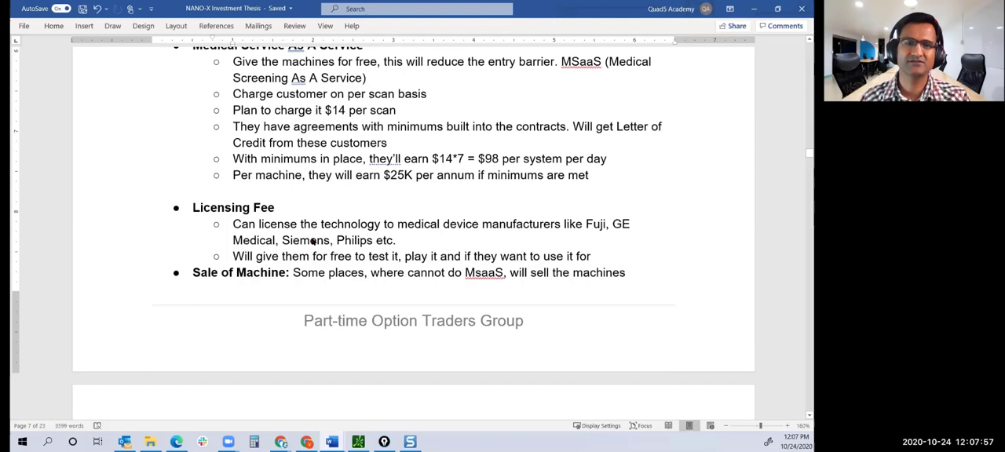
scroll(down, 3)
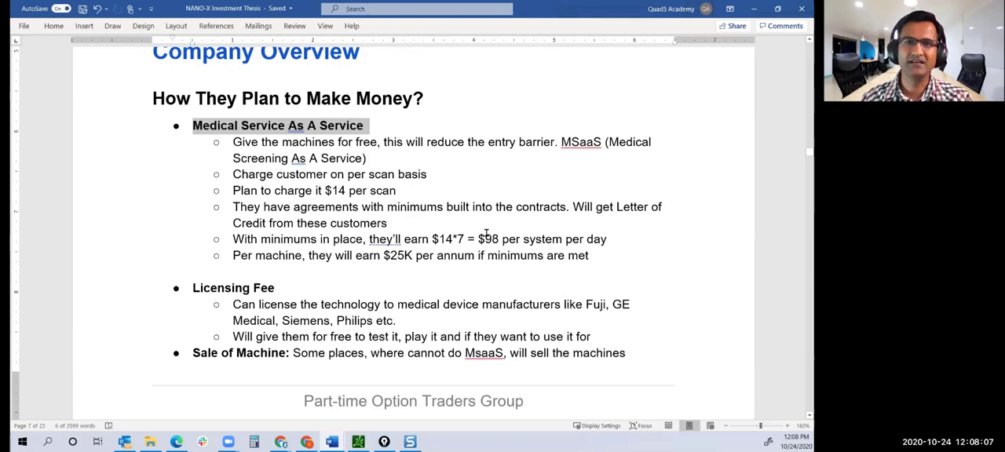
scroll(down, 3)
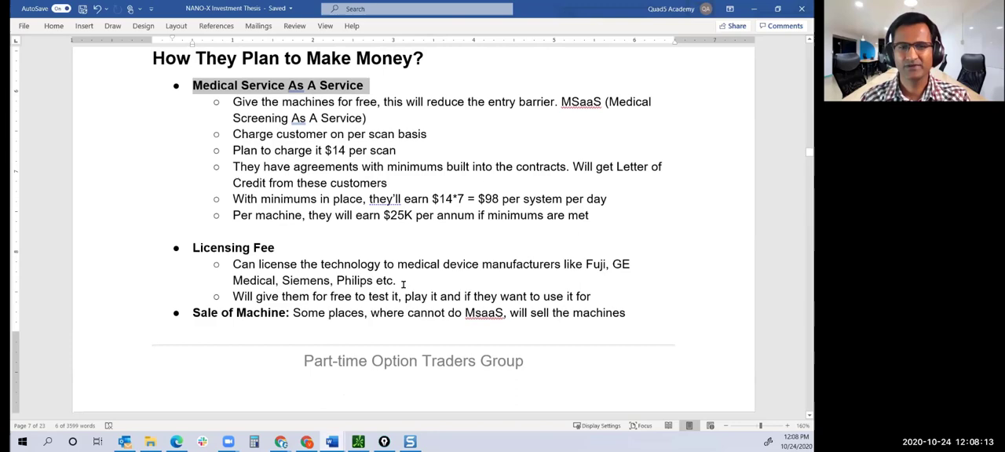
scroll(up, 3)
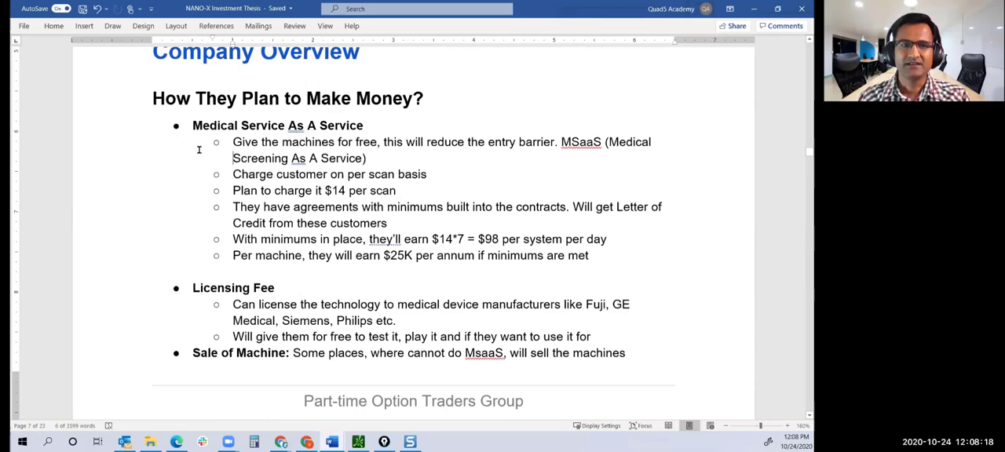
scroll(down, 3)
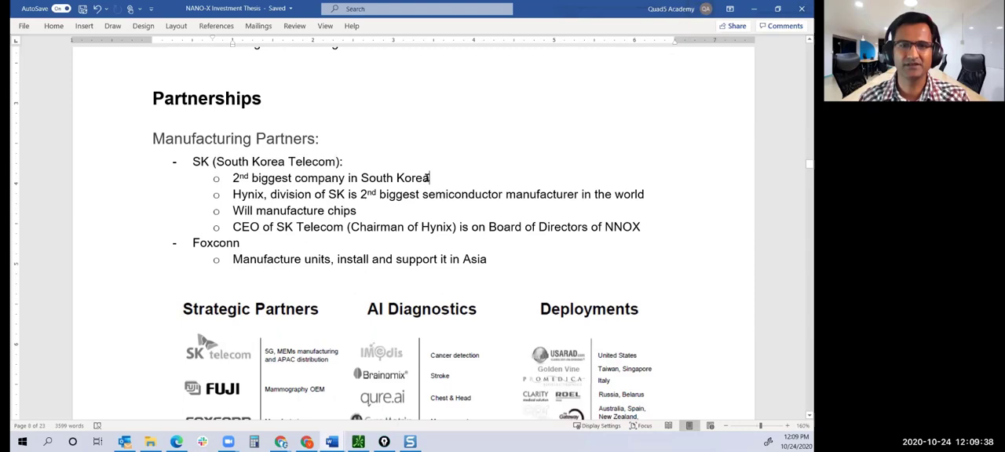
- Scroll past the Strategic Partners, AI Diagnostics and Deployments graphic to the Management team profiles
scroll(down, 3)
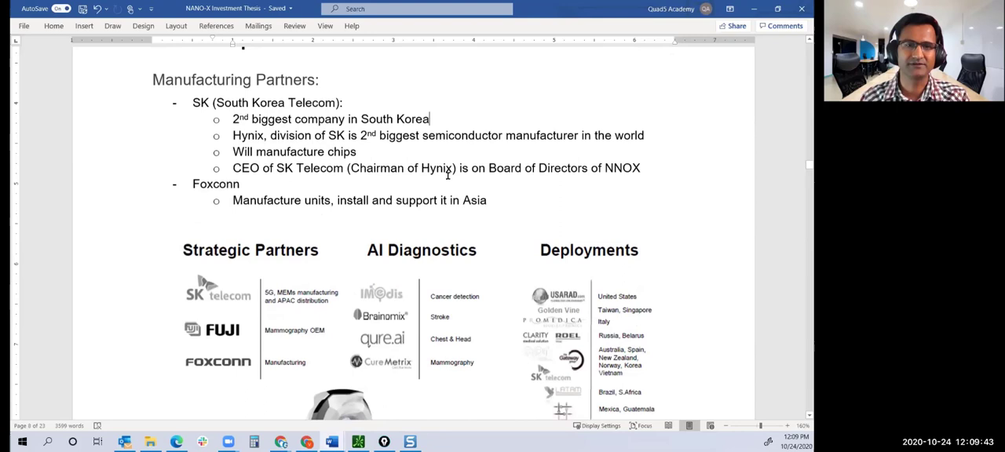
scroll(down, 3)
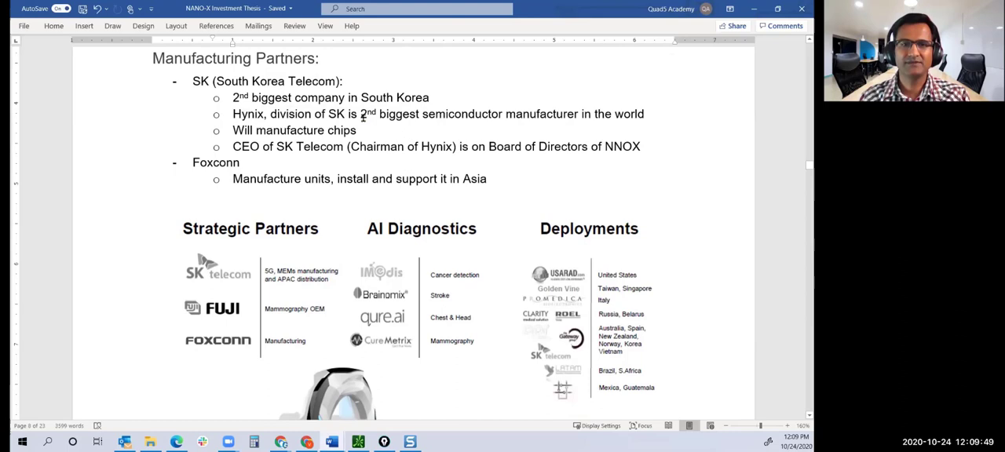
drag(361, 113, 644, 113)
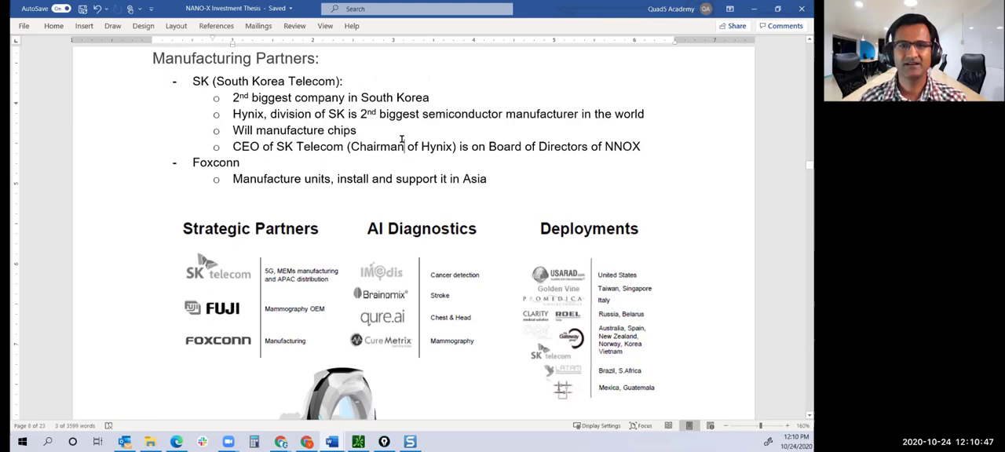
scroll(down, 3)
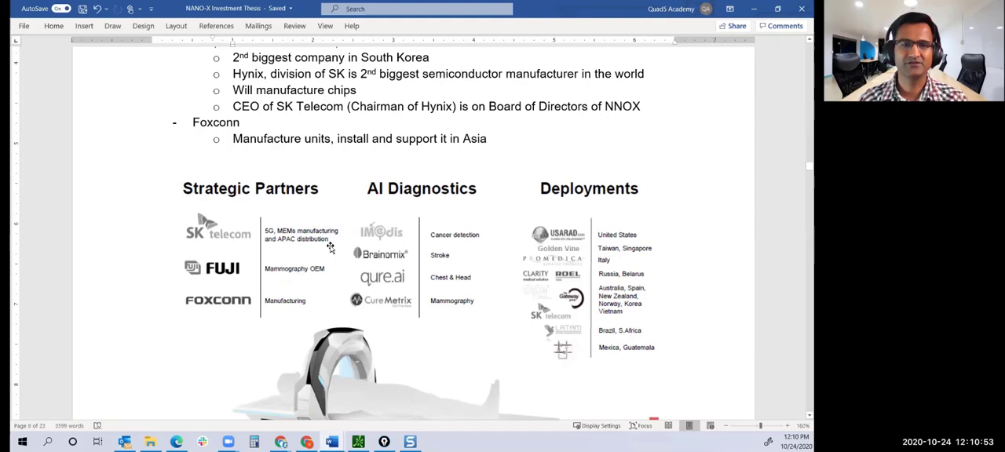
scroll(down, 3)
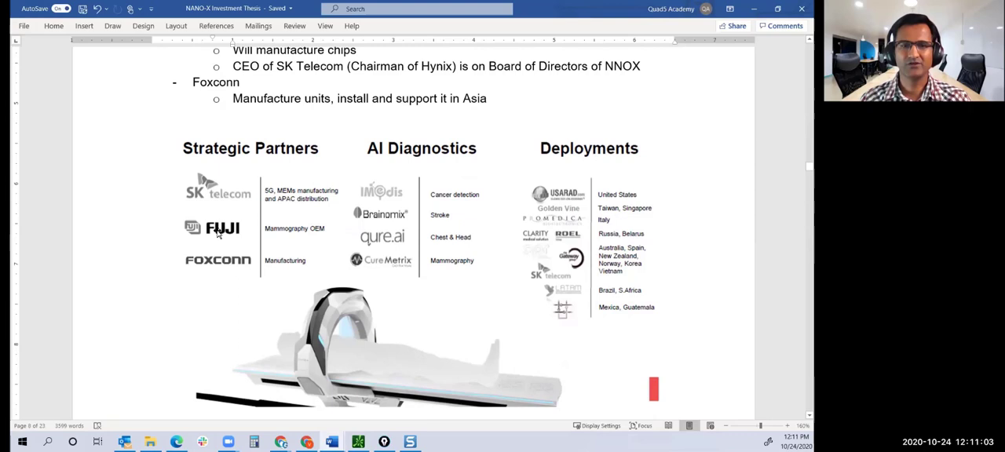
mouse_move(465, 276)
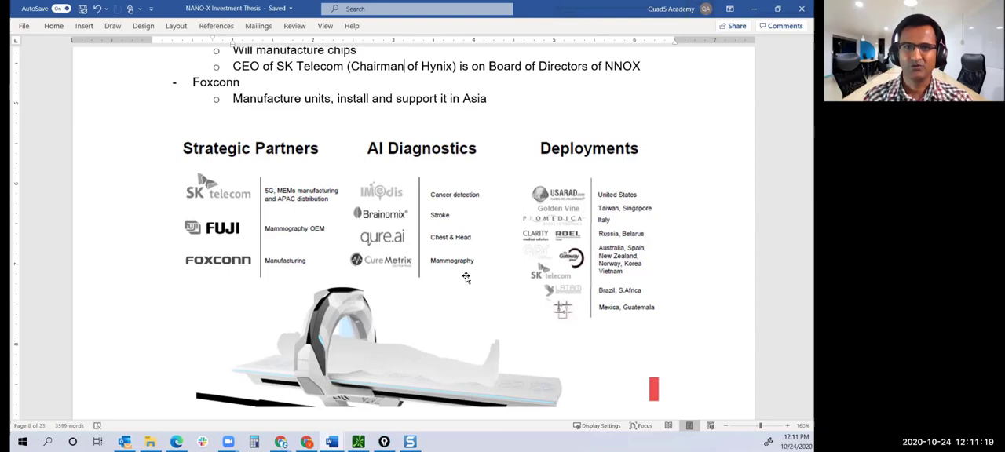
mouse_move(418, 187)
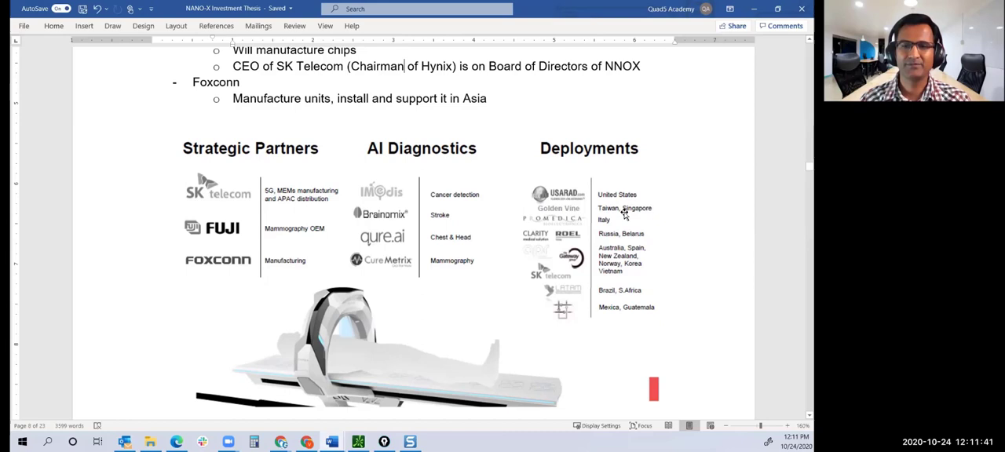
scroll(down, 3)
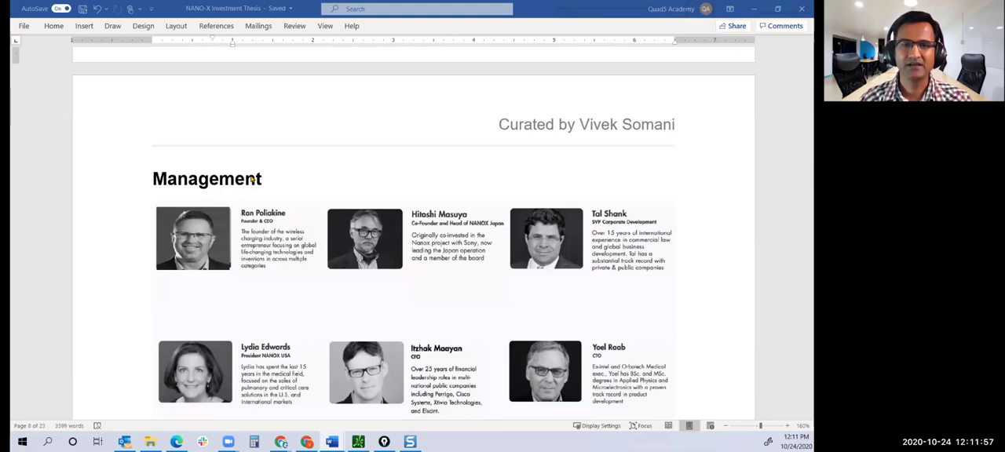
scroll(down, 3)
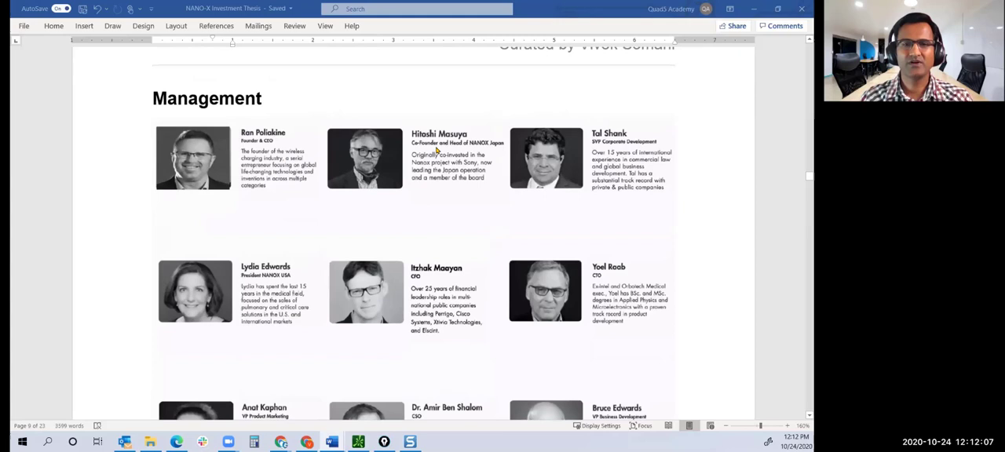
mouse_move(456, 207)
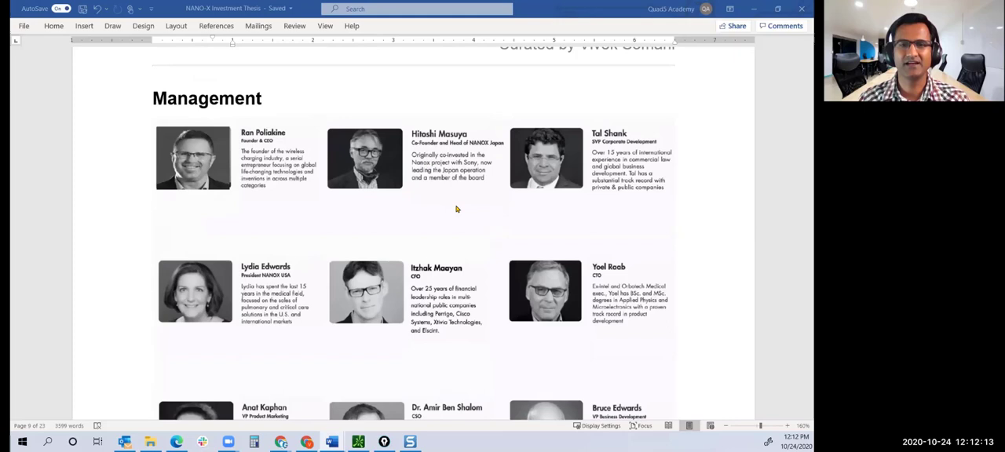
mouse_move(379, 199)
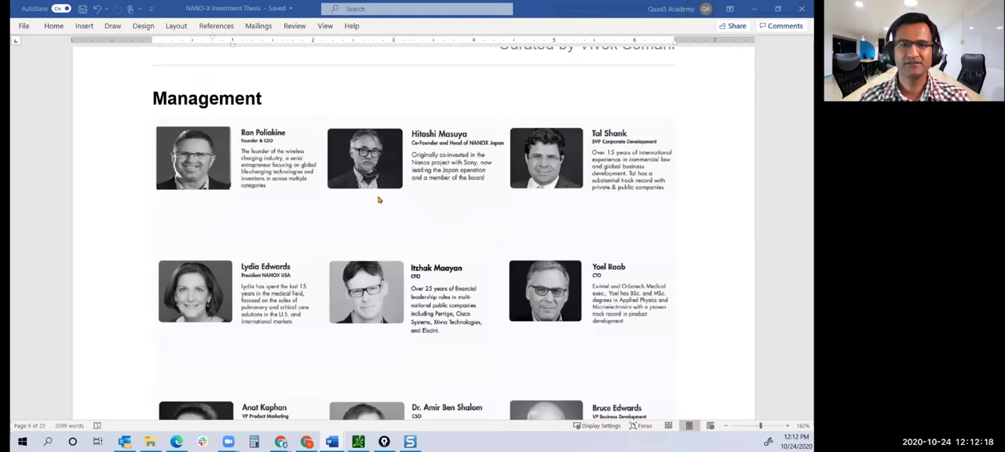
mouse_move(402, 182)
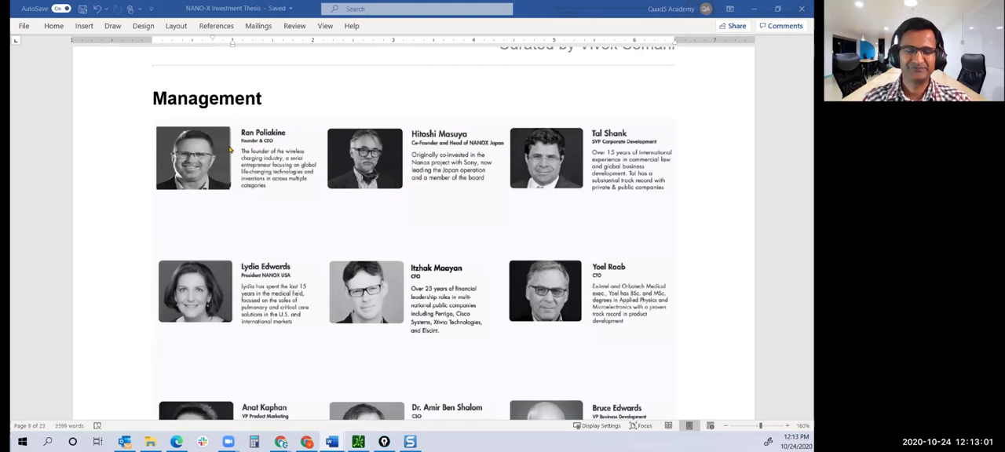
mouse_move(268, 192)
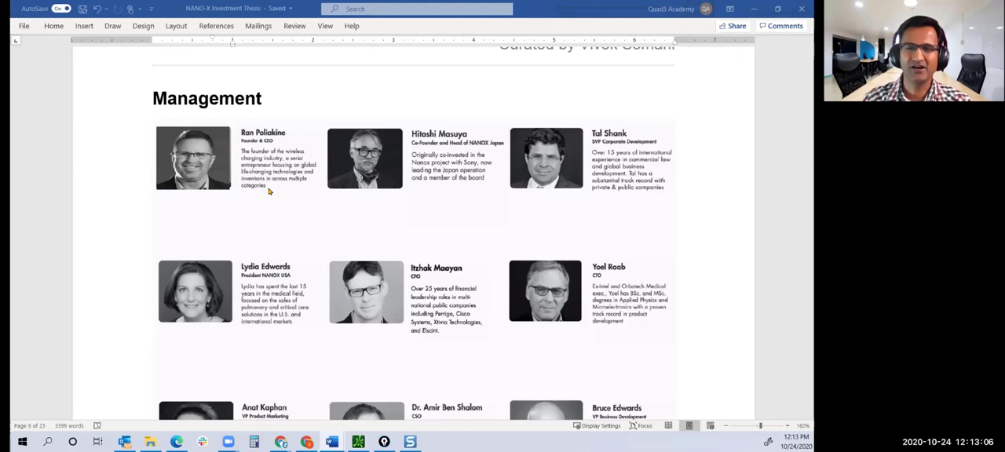
mouse_move(203, 153)
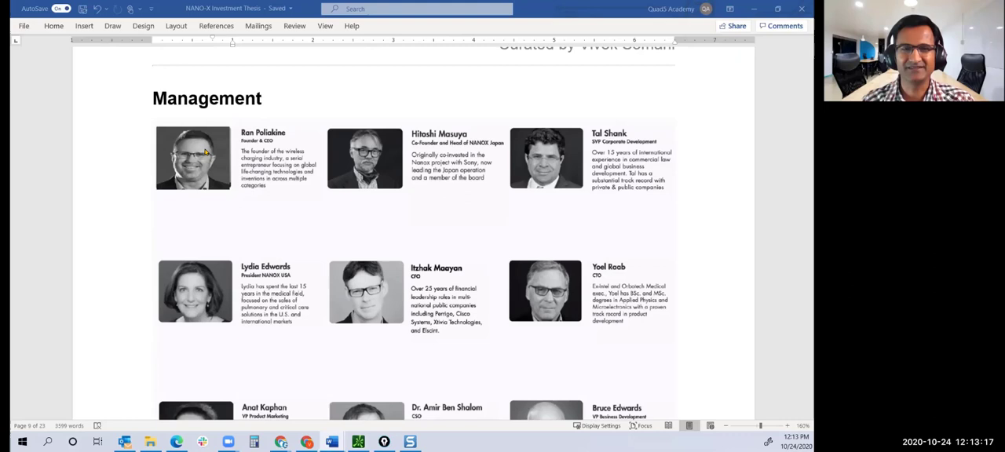
mouse_move(231, 158)
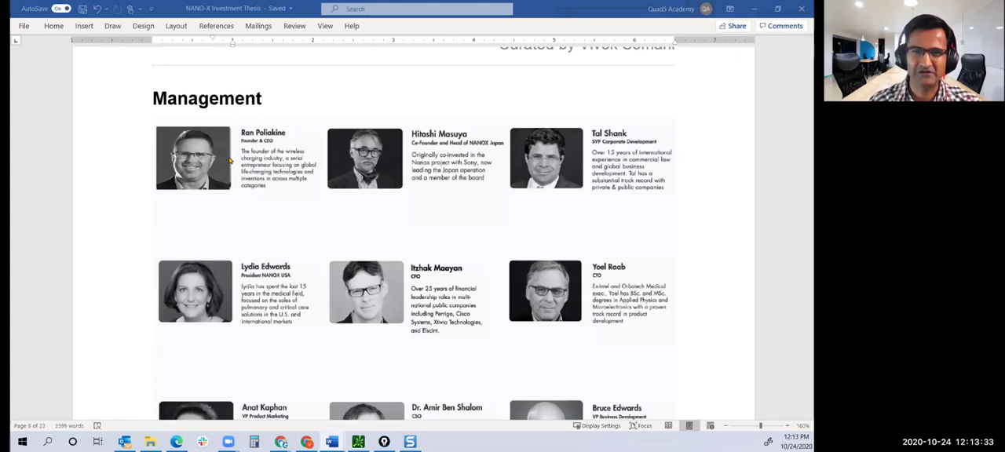
mouse_move(244, 146)
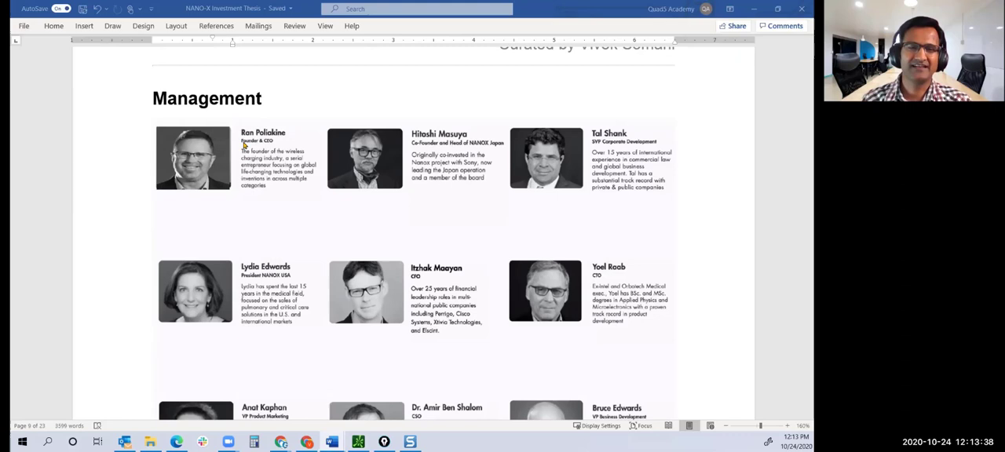
- Scroll past the CEO notes to Current Status and its Product Manufacturing bullets, highlighting phrases
scroll(down, 3)
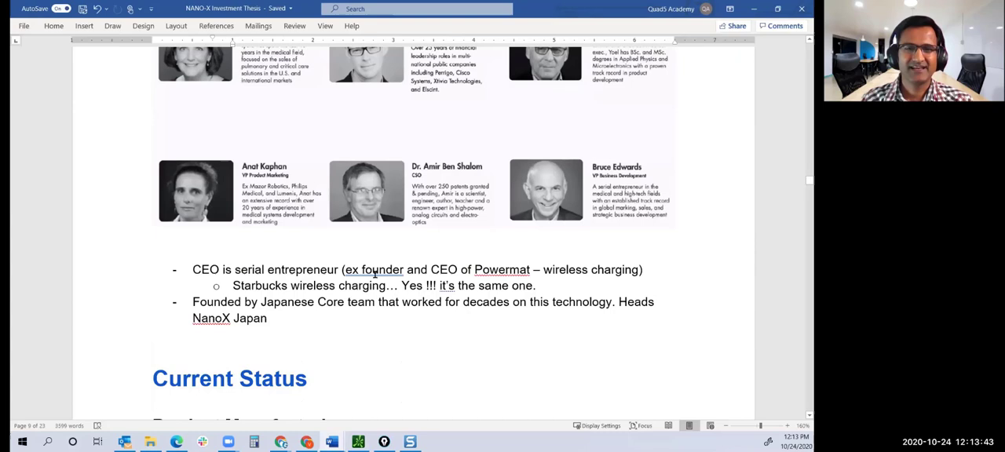
drag(343, 270, 531, 270)
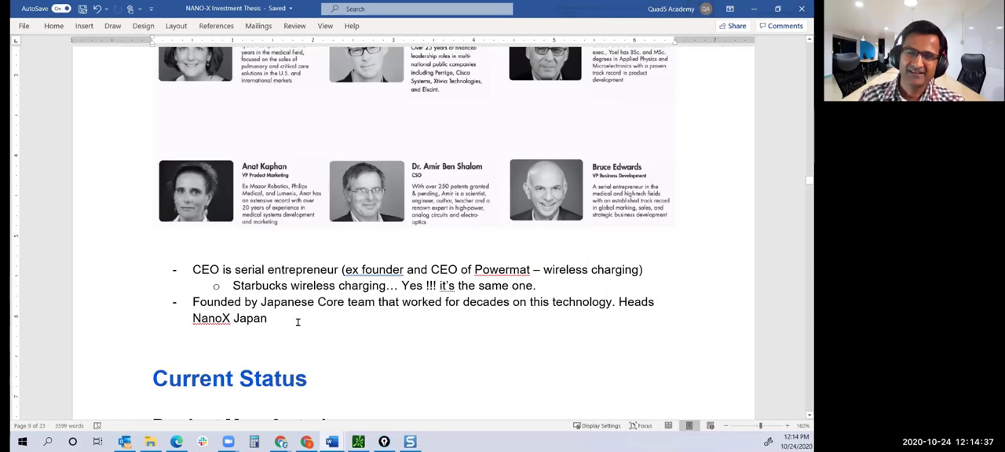
mouse_move(295, 301)
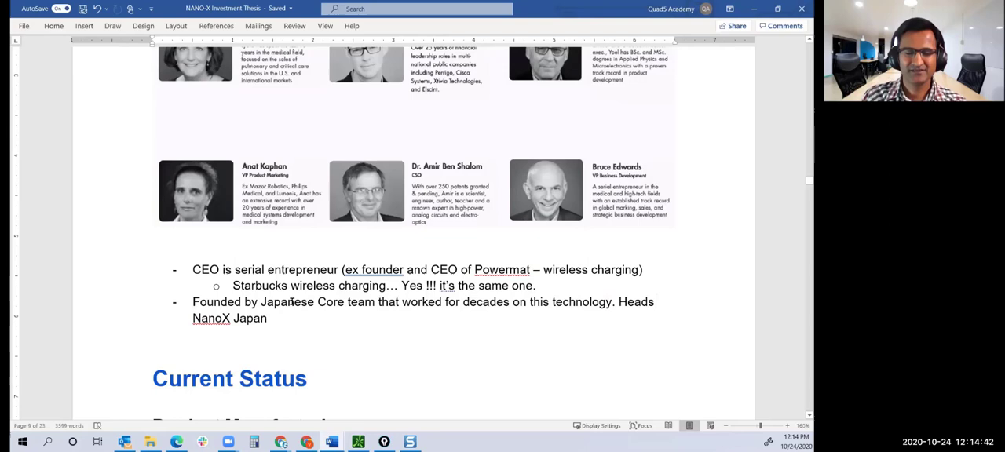
drag(260, 302, 267, 317)
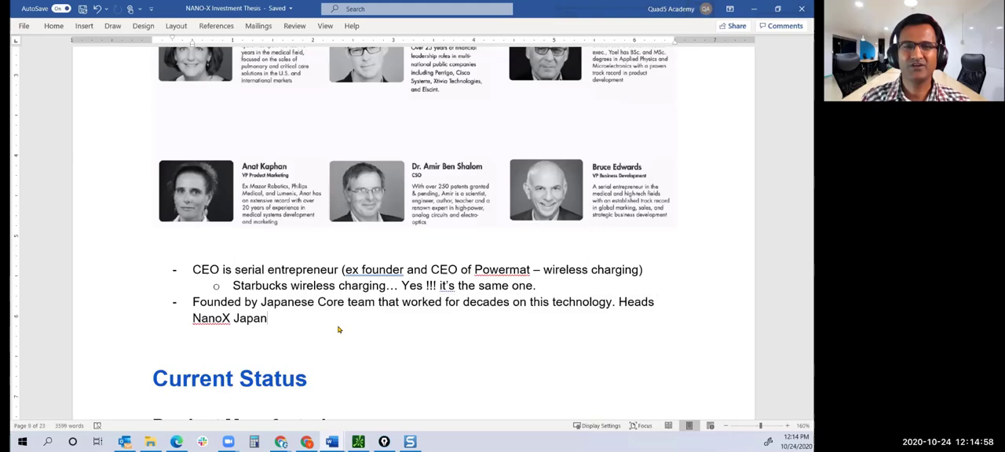
scroll(down, 3)
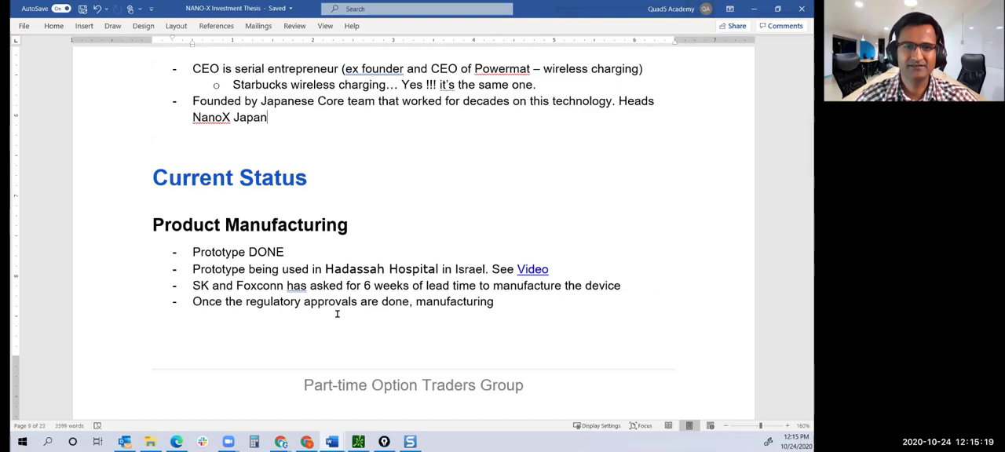
scroll(down, 3)
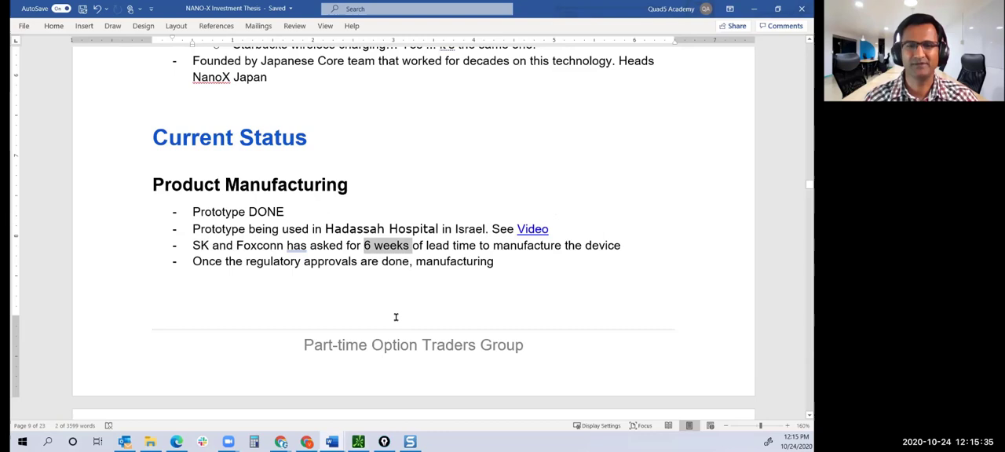
scroll(down, 3)
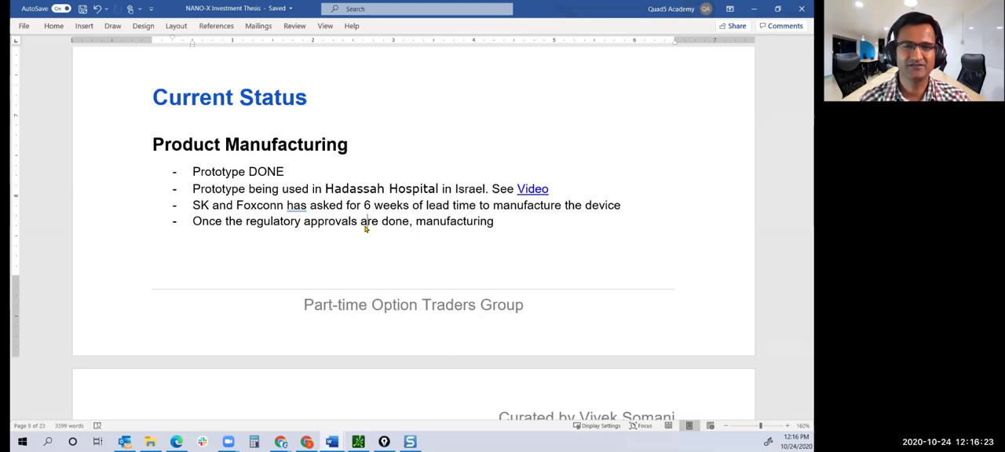
scroll(down, 3)
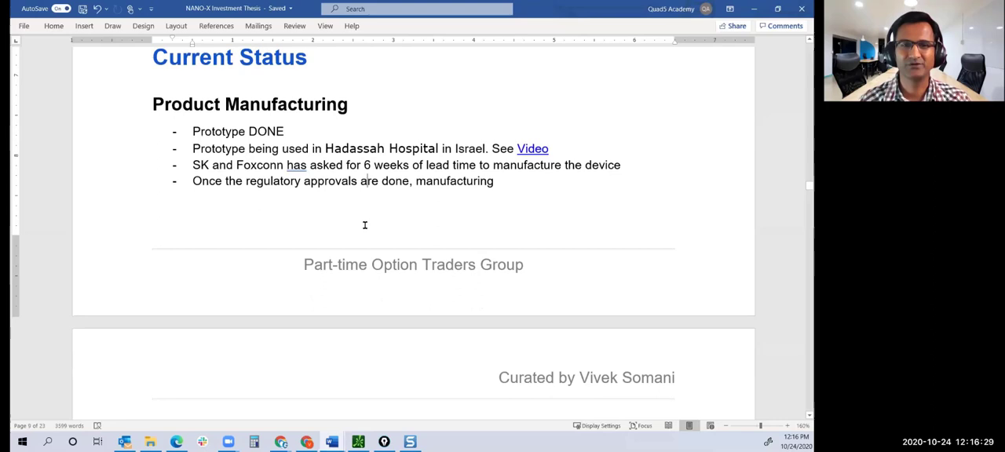
- Scroll to Approvals from Regulatory Authorities and highlight its 501K, FDA and 2021 decision bullets
scroll(down, 3)
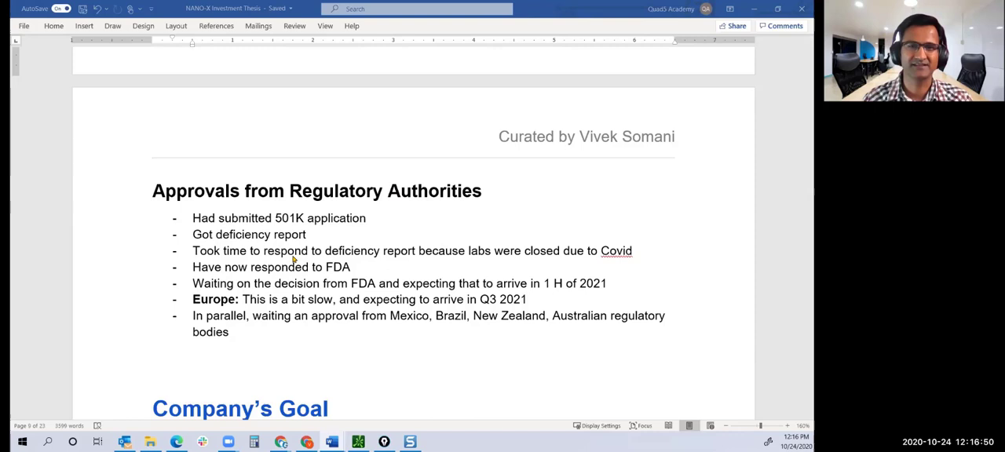
mouse_move(283, 258)
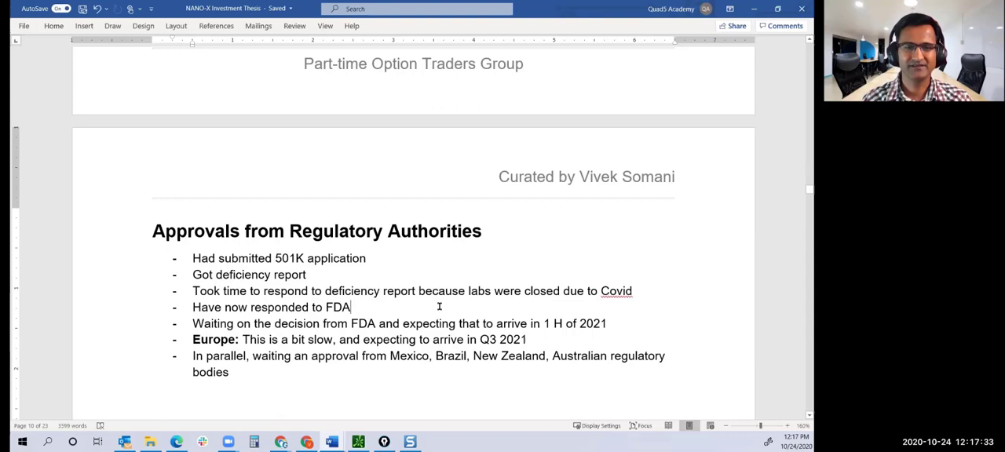
mouse_move(387, 311)
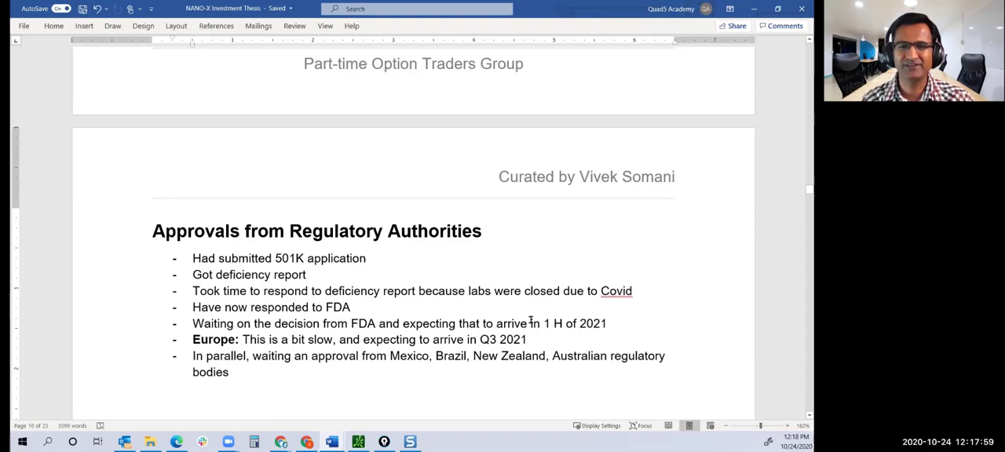
drag(531, 324, 606, 324)
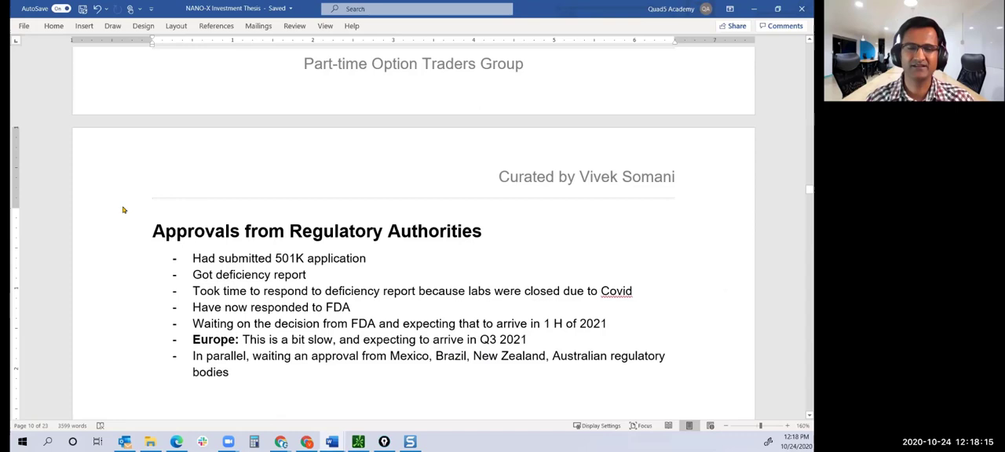
scroll(down, 3)
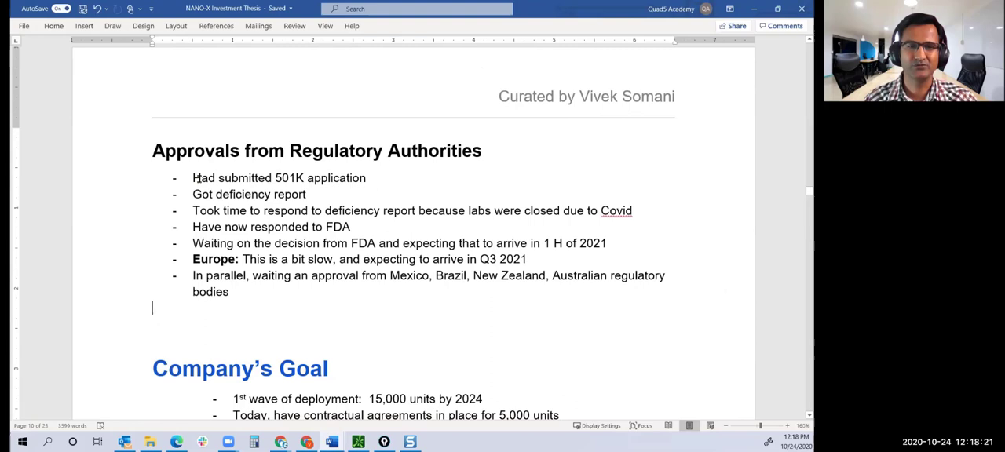
drag(192, 177, 230, 292)
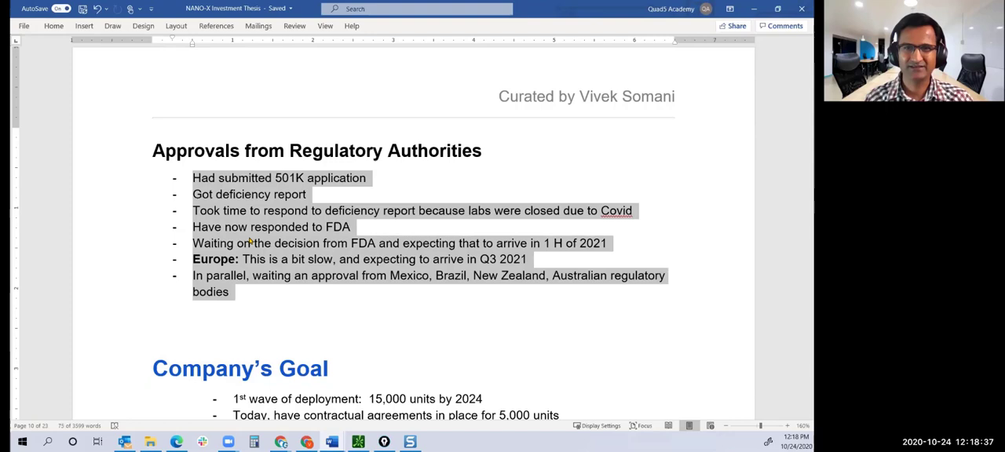
- Highlight the 5,000 units contractual agreements phrase and the Collaboration Agreement sub-points, then deselect
scroll(down, 3)
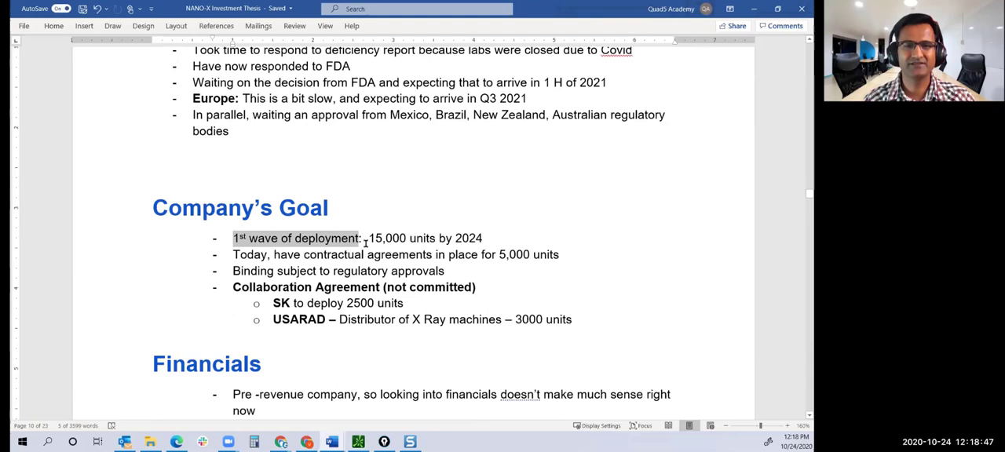
drag(304, 255, 486, 254)
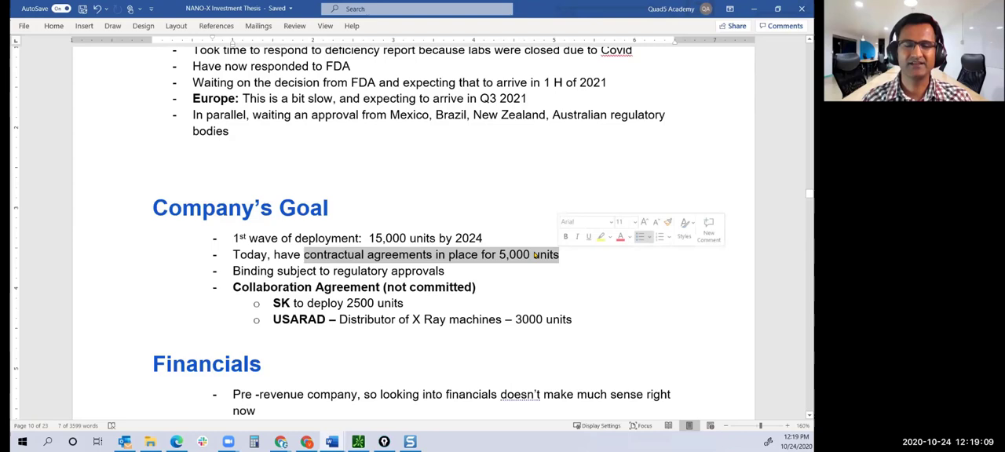
scroll(down, 3)
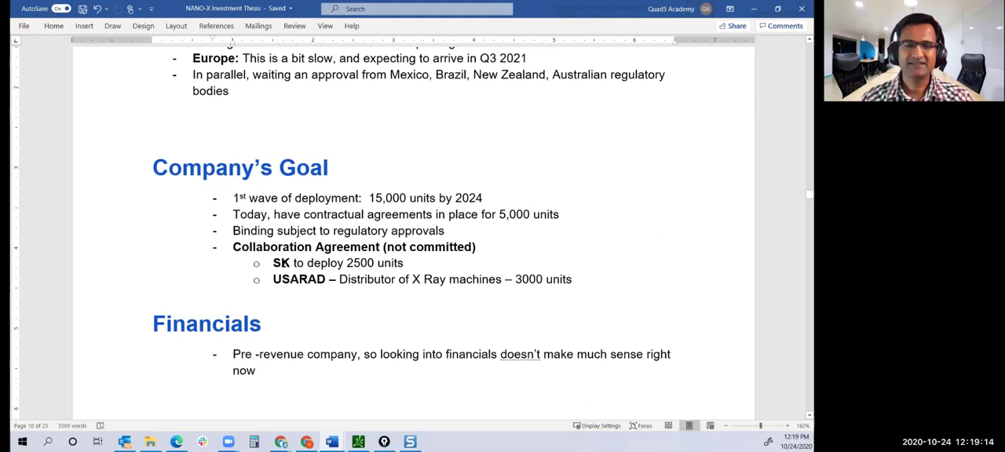
double_click(296, 280)
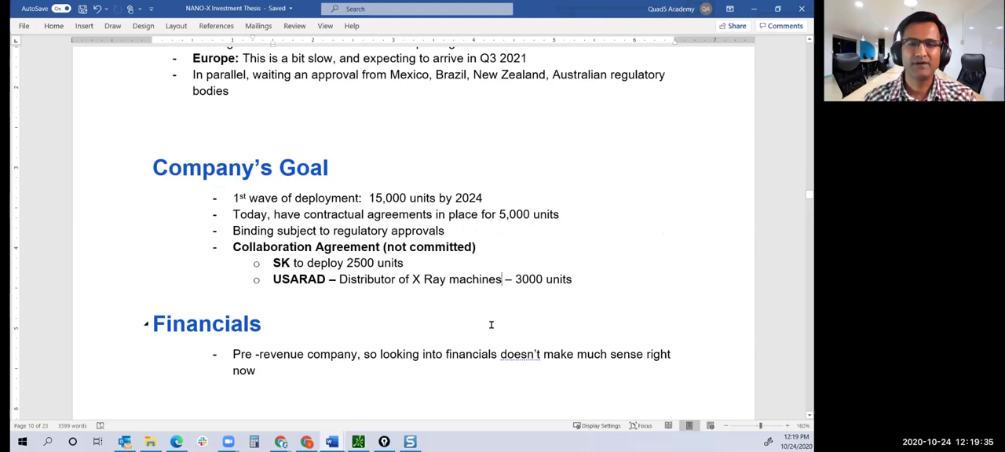
drag(233, 246, 572, 279)
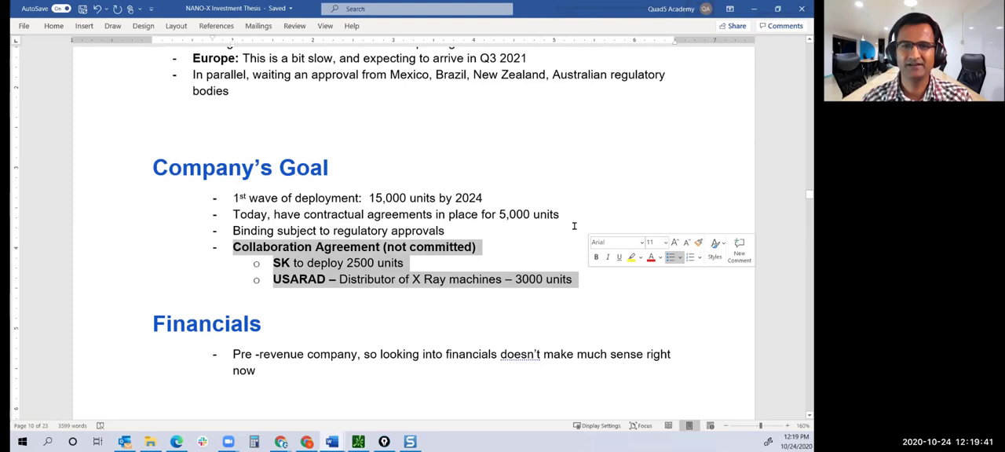
click(261, 323)
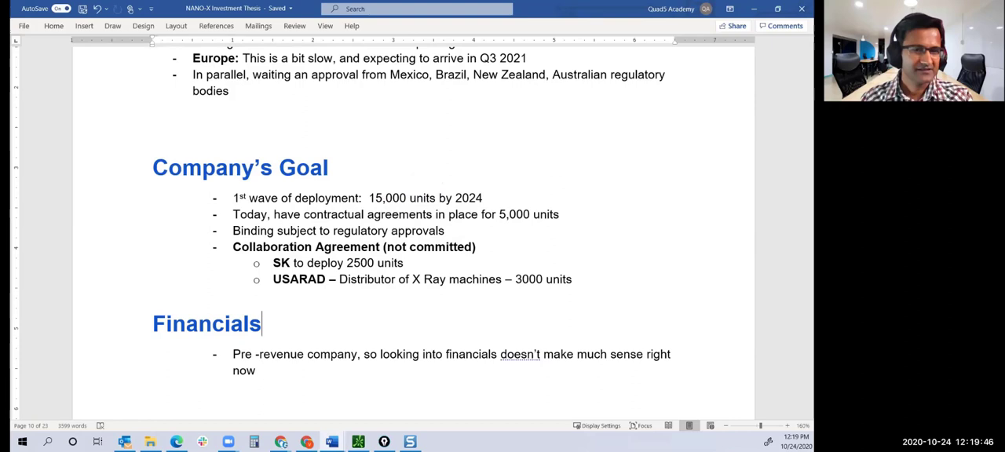
- Scroll to Financials and collapse it, revealing the Business Risks Evaluation list
scroll(down, 3)
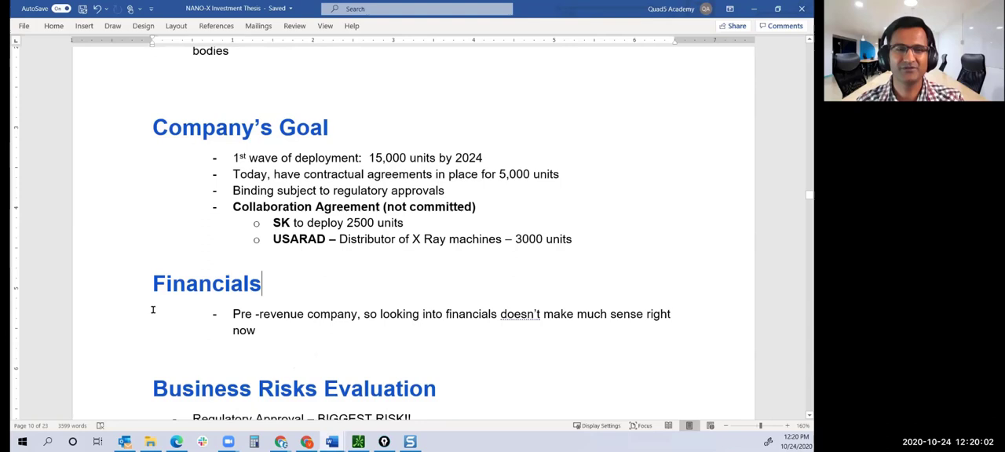
mouse_move(211, 308)
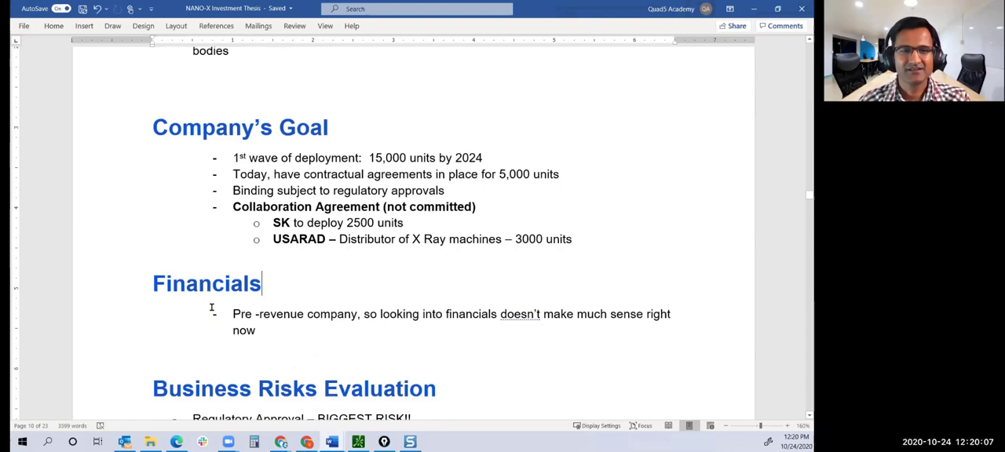
double_click(207, 284)
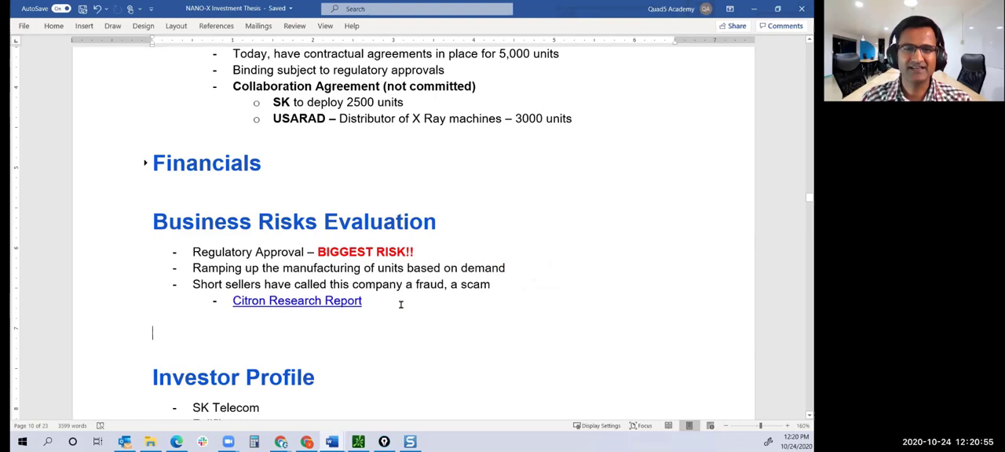
mouse_move(297, 301)
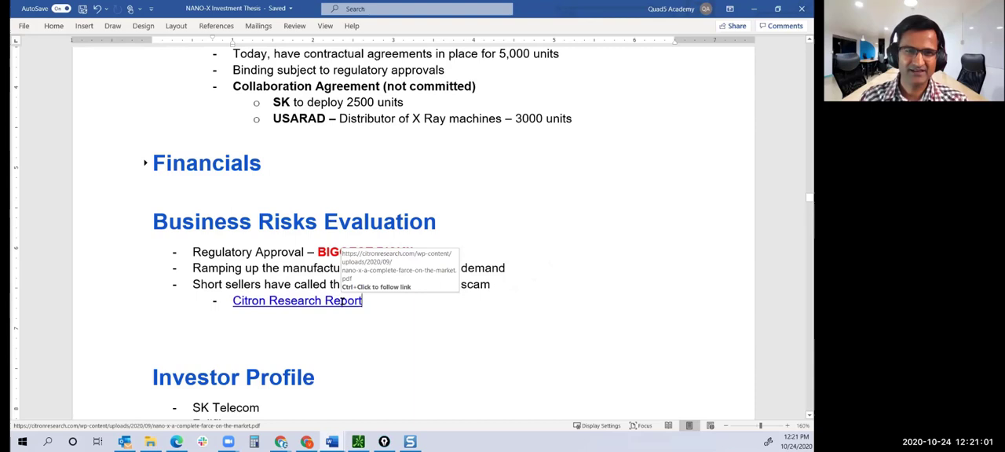
- Follow the Citron Research Report hyperlink so the Nanox 'Complete Farce' PDF opens in Chrome
click(296, 302)
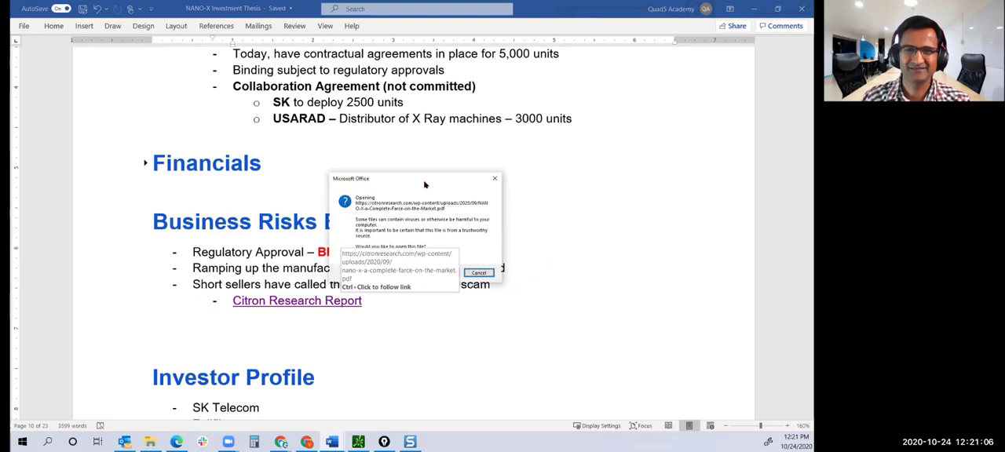
click(479, 273)
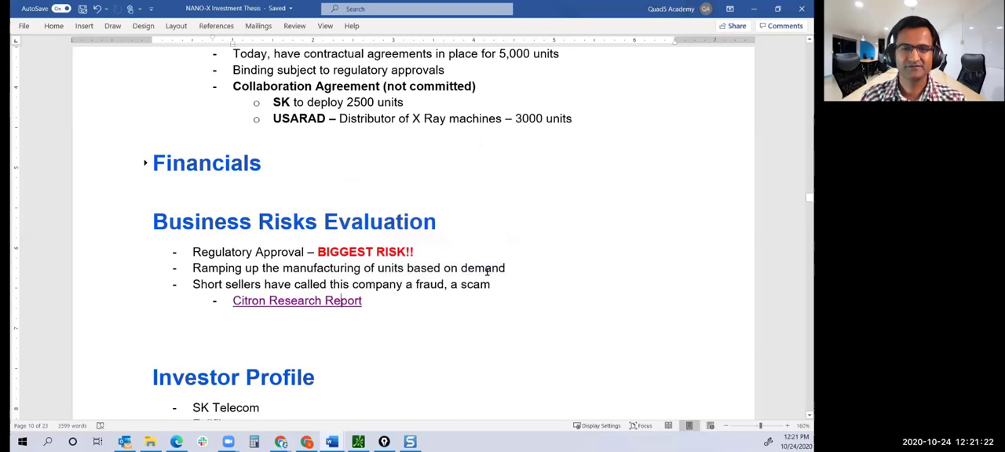
click(295, 302)
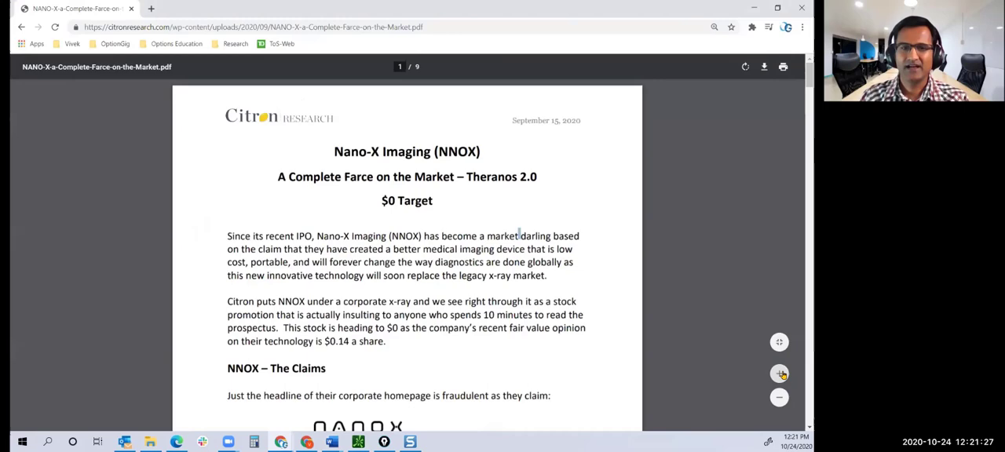
click(776, 373)
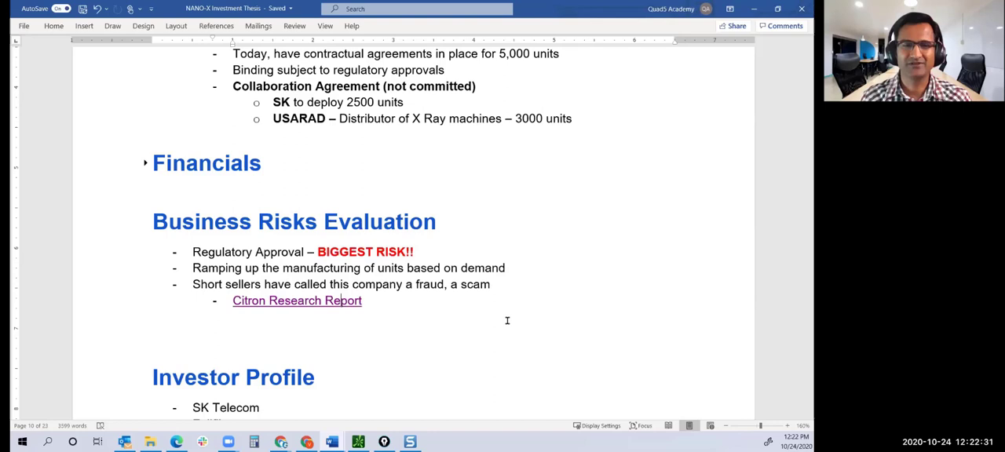
click(297, 301)
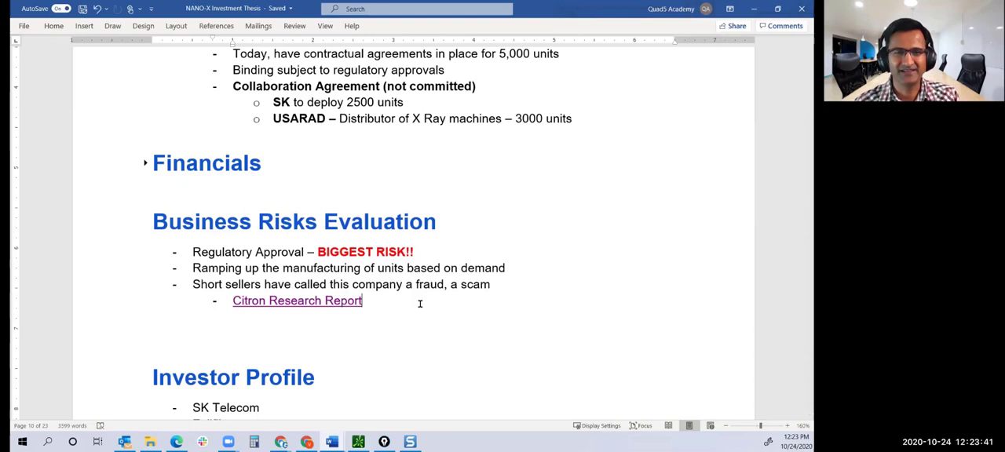
- Scroll down to reveal the Investor Profile list: SK Telecom, Fujifilm, Yozma Group, Foxconn
scroll(down, 3)
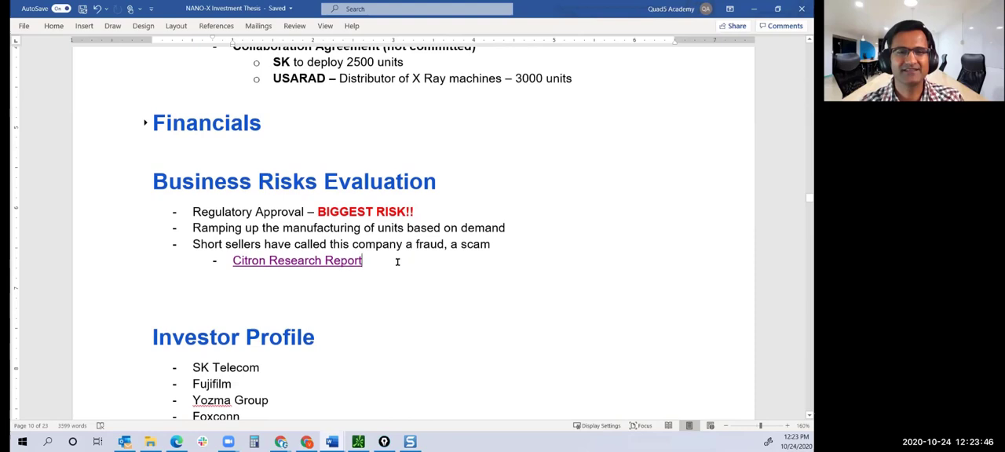
mouse_move(493, 264)
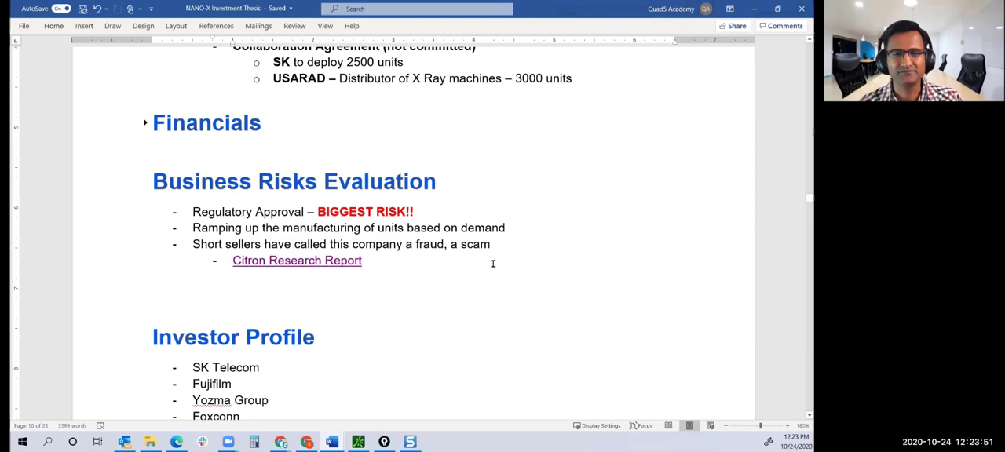
scroll(down, 3)
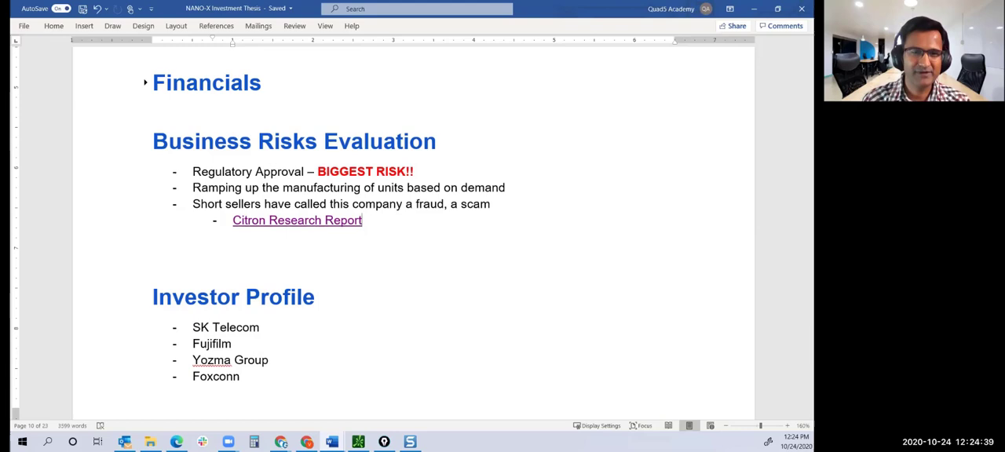
- Switch to thinkorswim to view the one-year daily NNOX candlestick chart
click(297, 220)
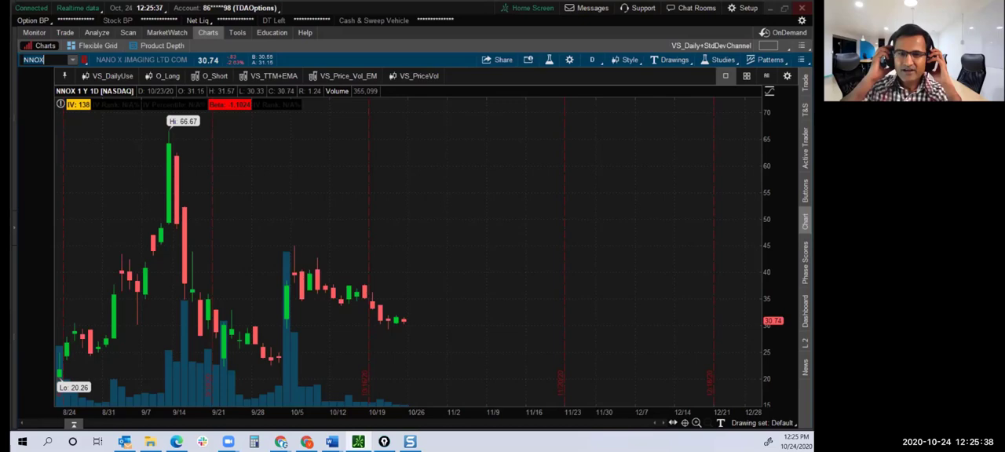
mouse_move(160, 171)
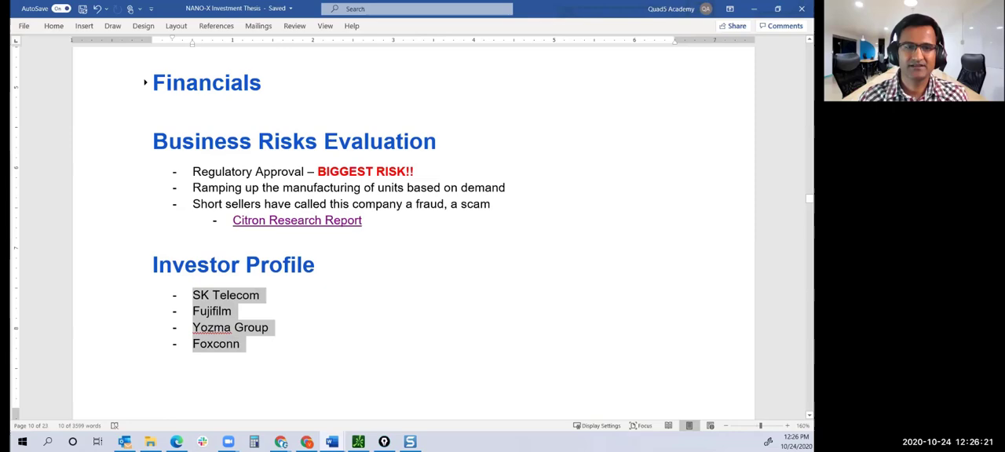
- Scroll down to the Optionality In Business page of the thesis
scroll(down, 3)
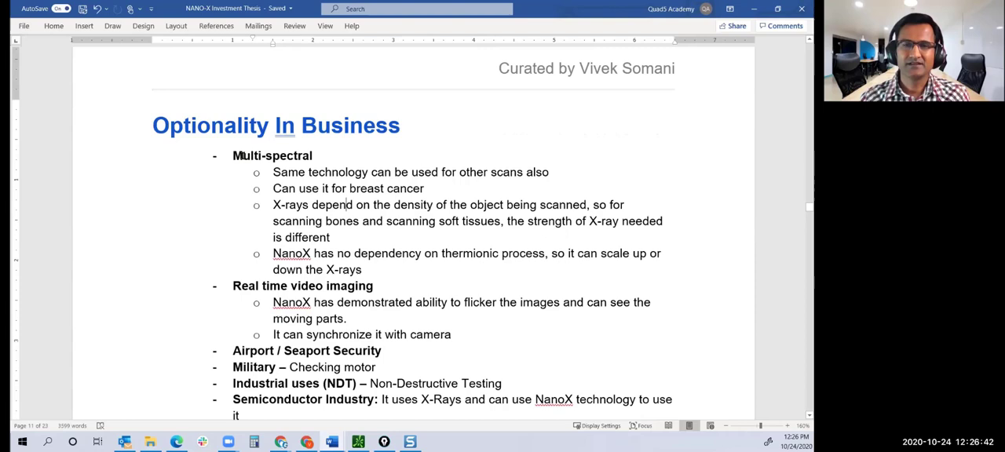
- Highlight the multi-spectral and breast cancer phrases, then move down to the FAQs section
drag(232, 156, 361, 270)
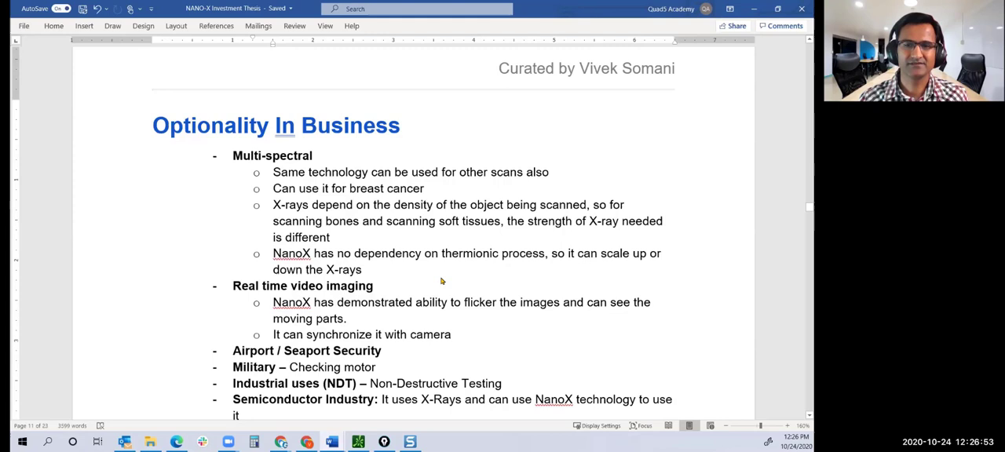
drag(332, 189, 424, 189)
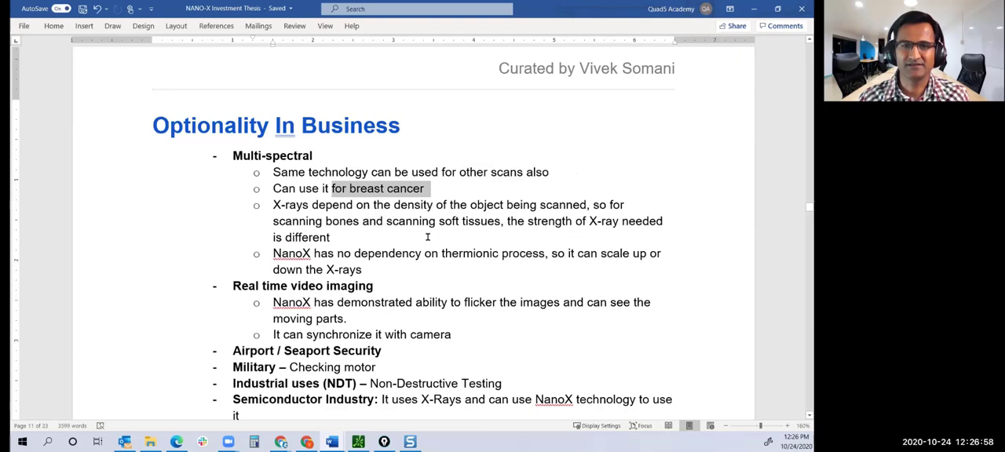
drag(313, 205, 583, 204)
text(FAQs)
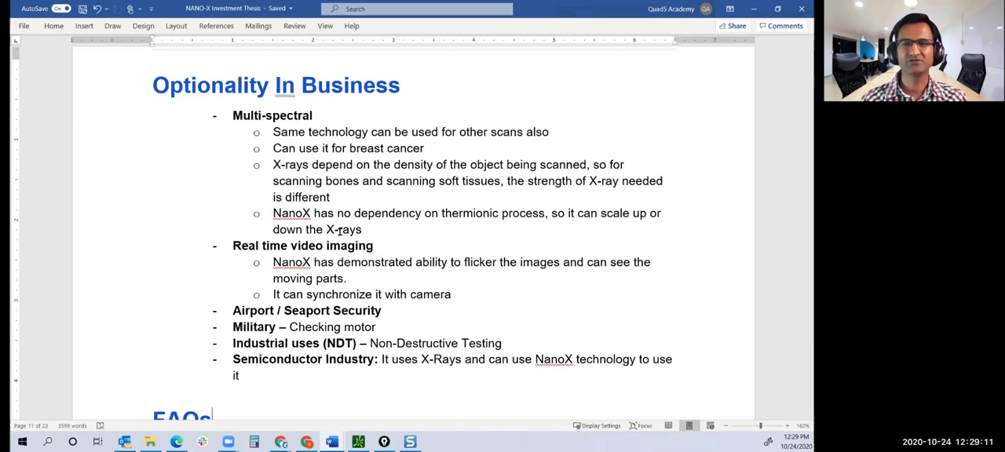
scroll(down, 3)
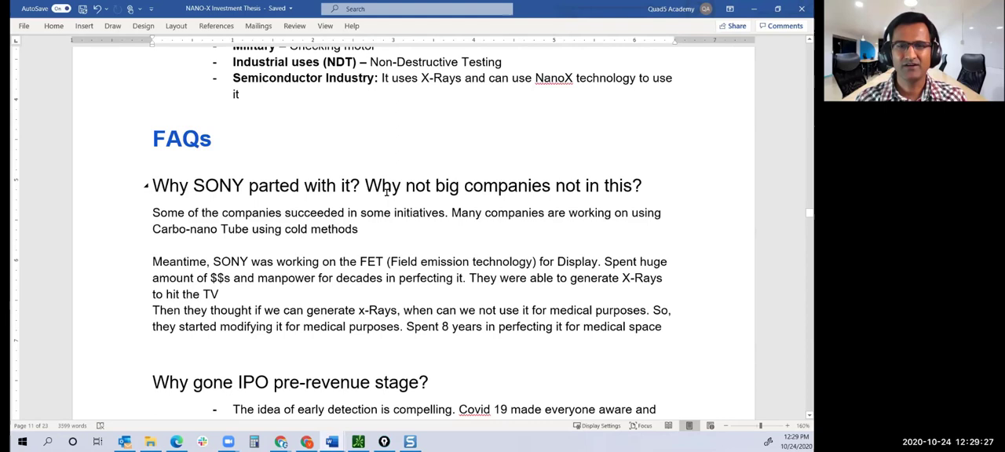
- Select 'can generate x-Rays' in the SONY answer, then scroll to the pre-revenue IPO answers
drag(152, 213, 358, 230)
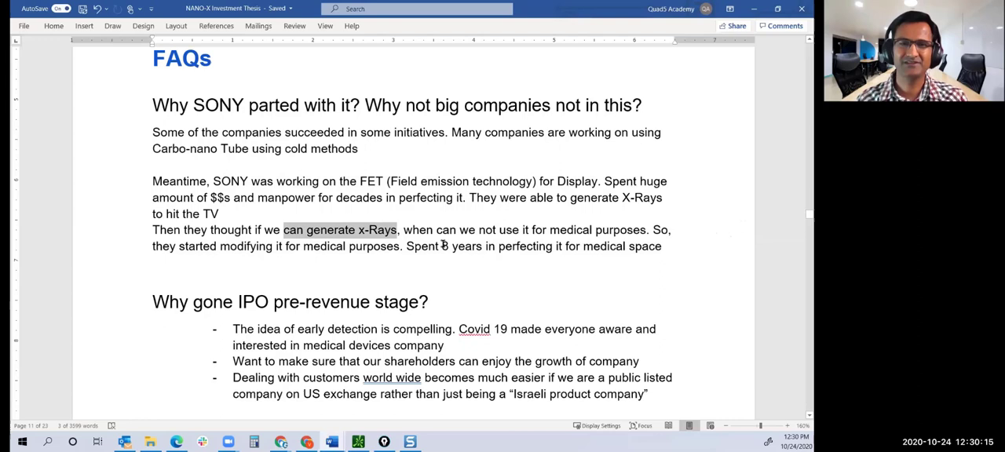
scroll(down, 3)
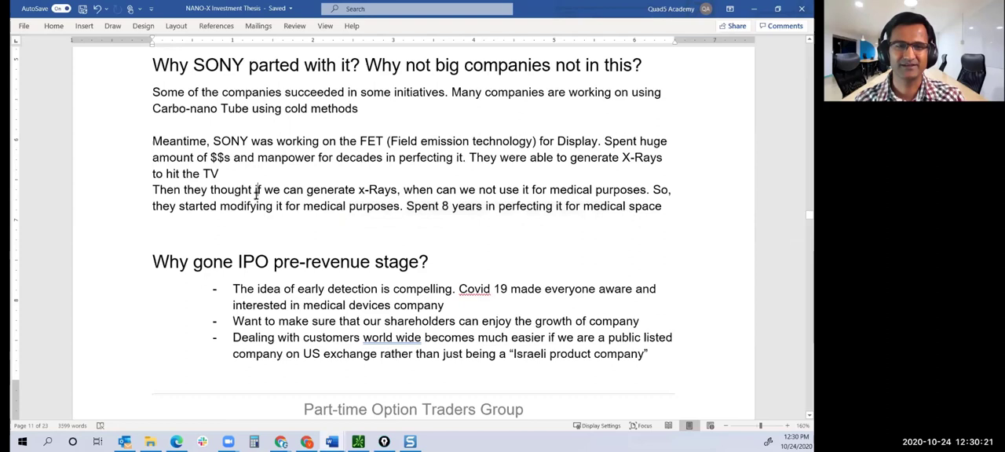
scroll(down, 3)
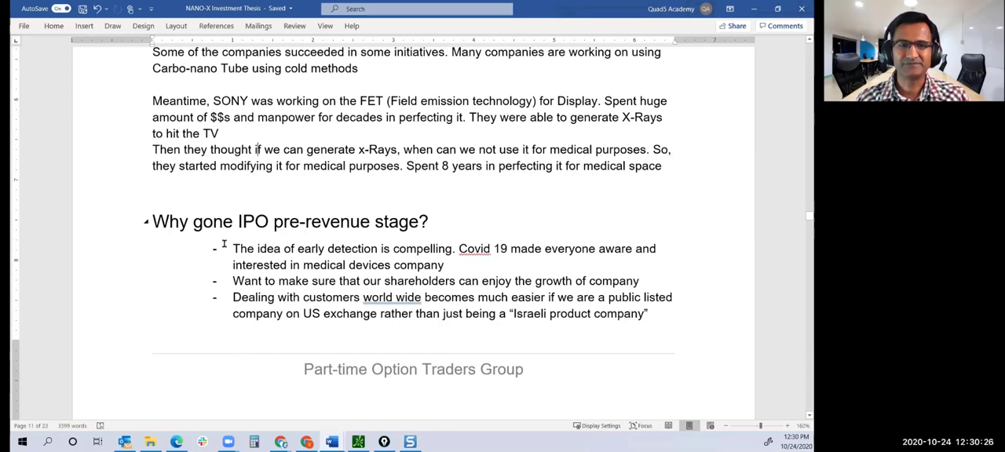
drag(232, 248, 443, 264)
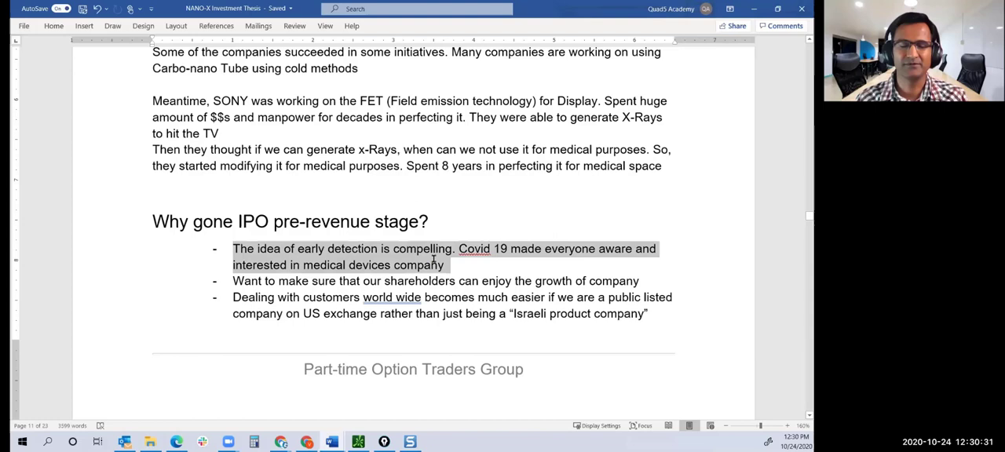
click(451, 264)
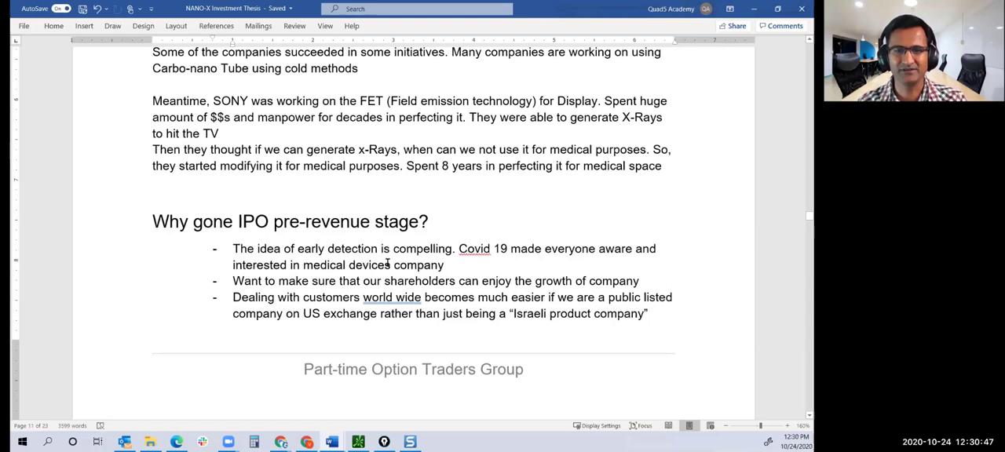
drag(233, 297, 544, 297)
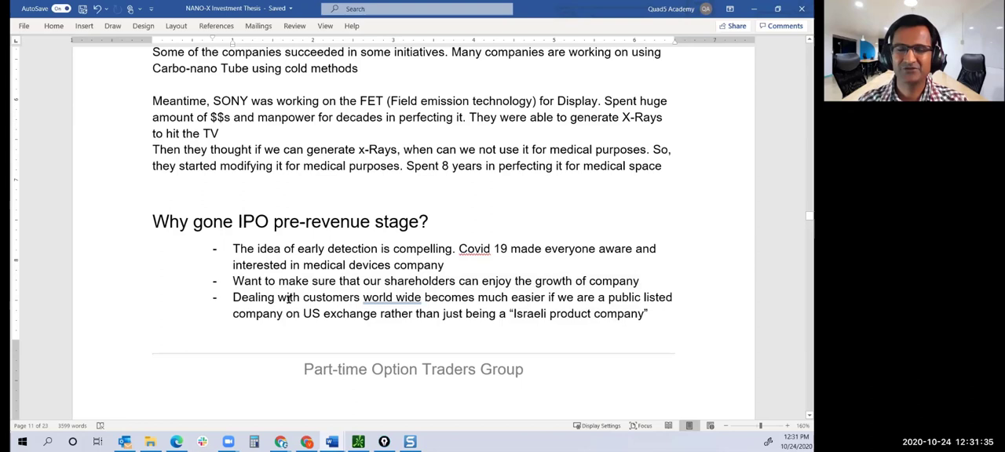
scroll(down, 3)
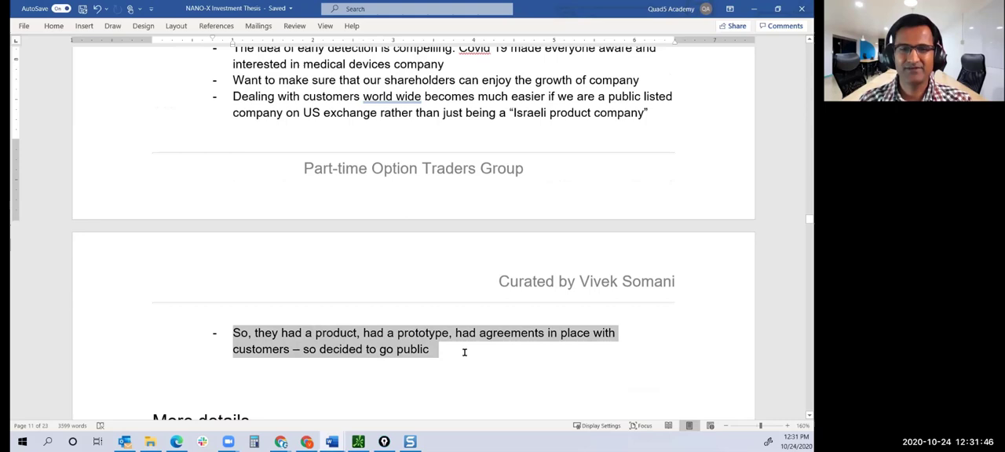
scroll(down, 3)
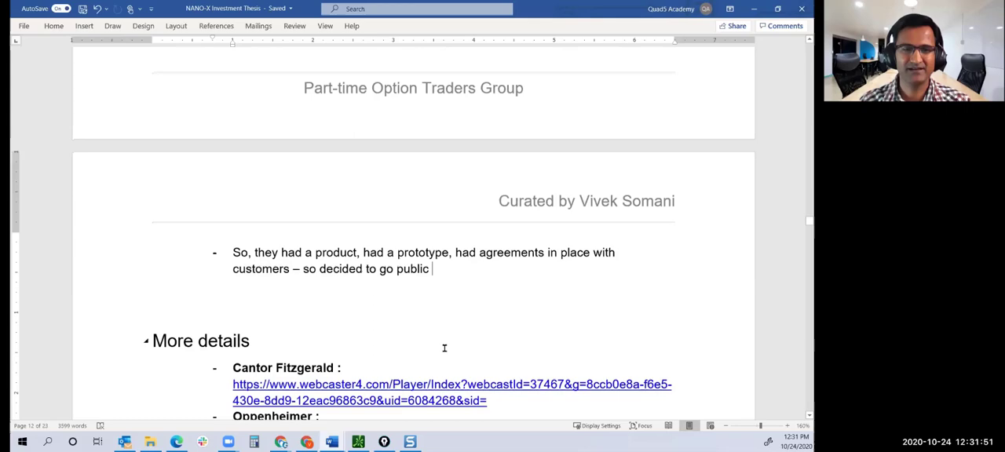
scroll(down, 3)
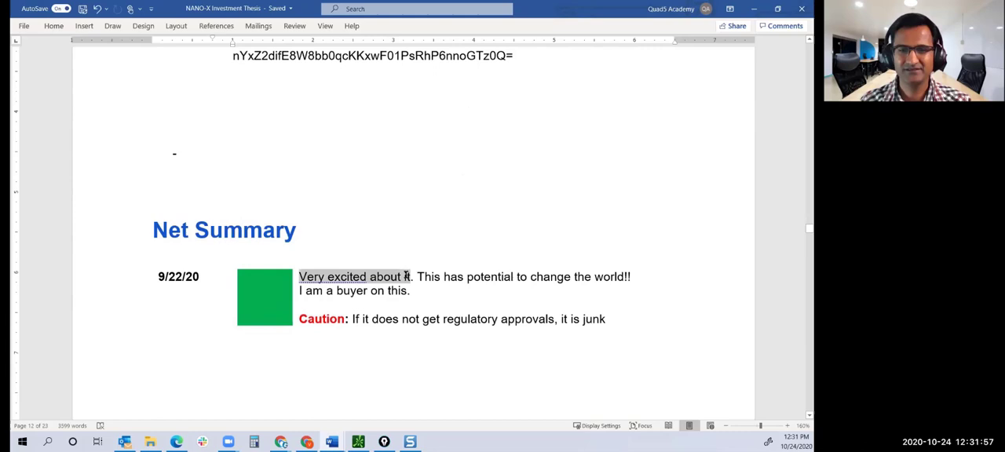
click(447, 292)
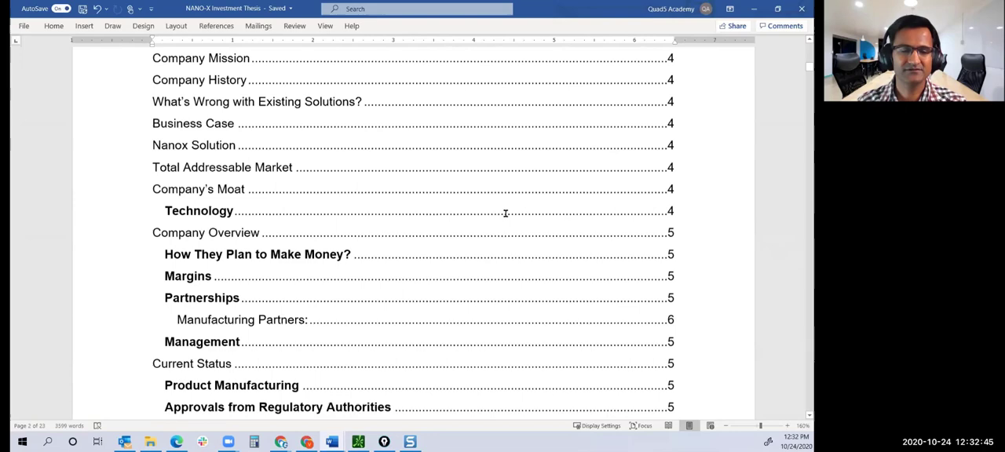
scroll(down, 3)
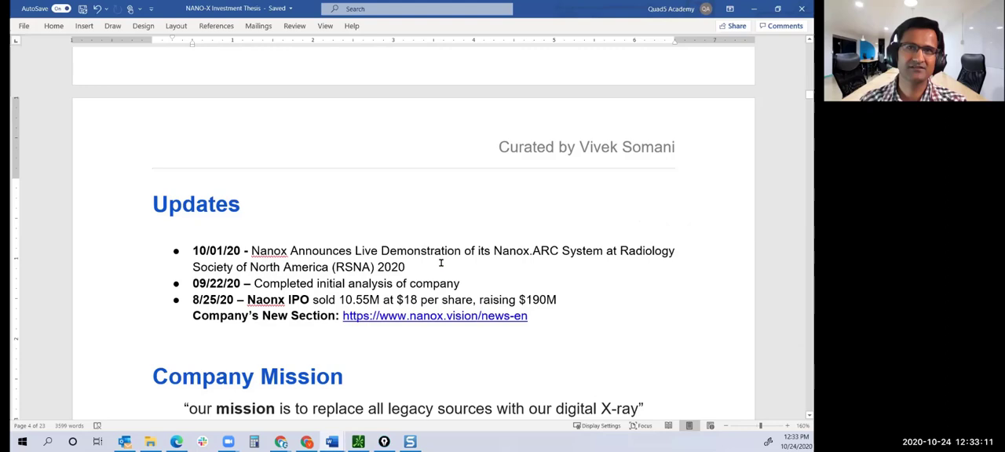
mouse_move(437, 262)
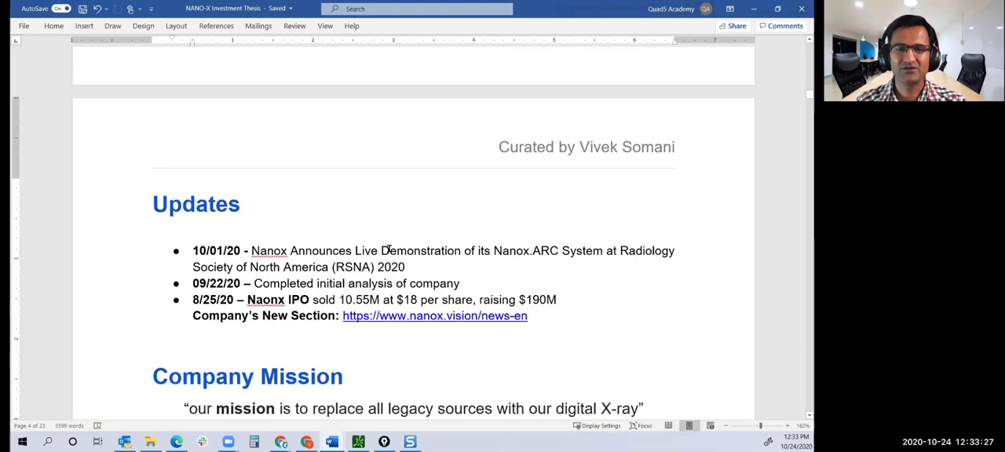
scroll(down, 3)
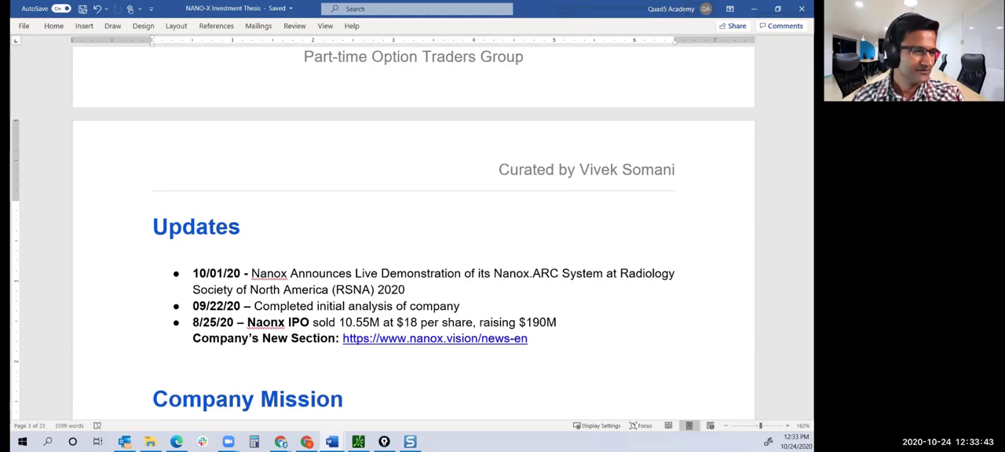
mouse_move(472, 310)
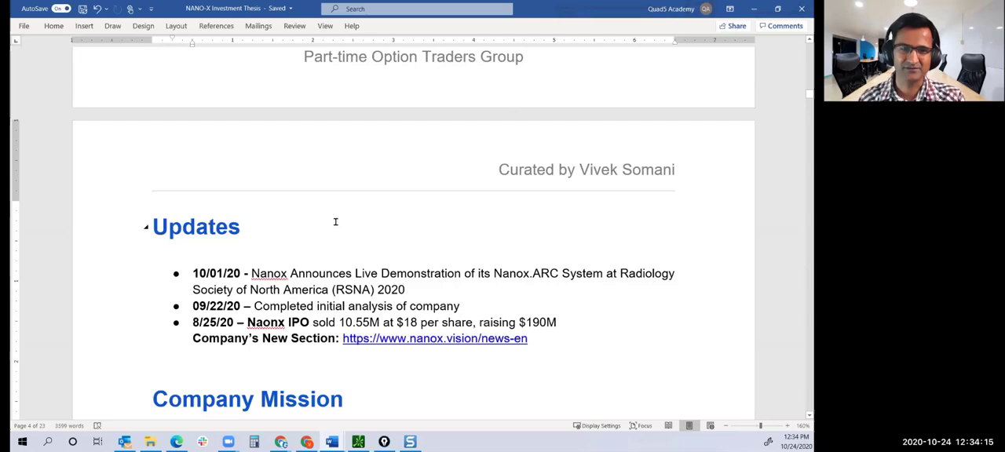
scroll(down, 3)
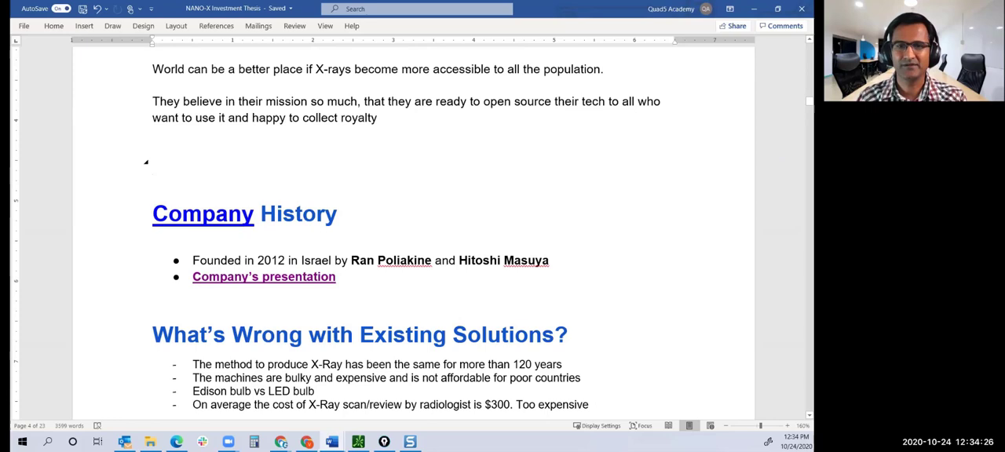
scroll(down, 3)
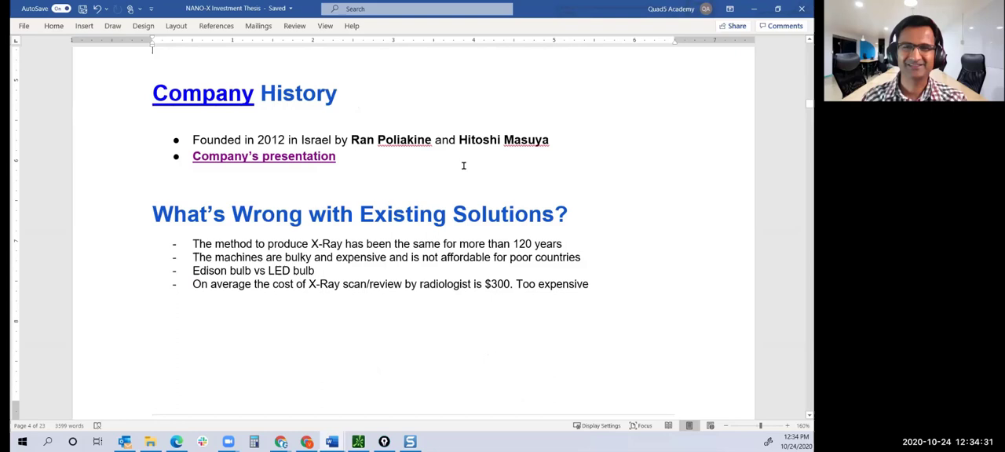
scroll(down, 3)
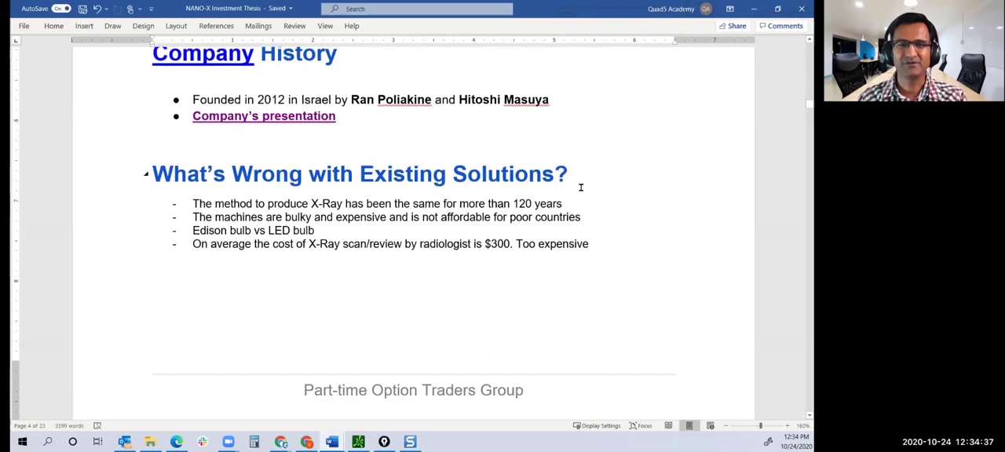